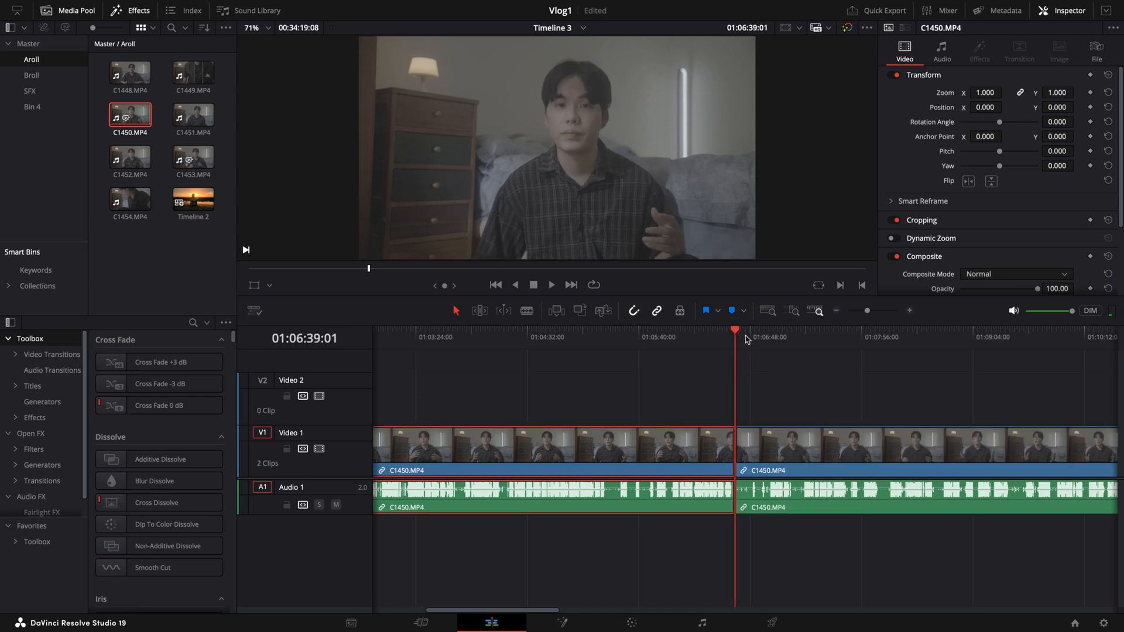
Rejoin the two halves of C1450.MP4 so Video 1 holds one clip again.
click(748, 445)
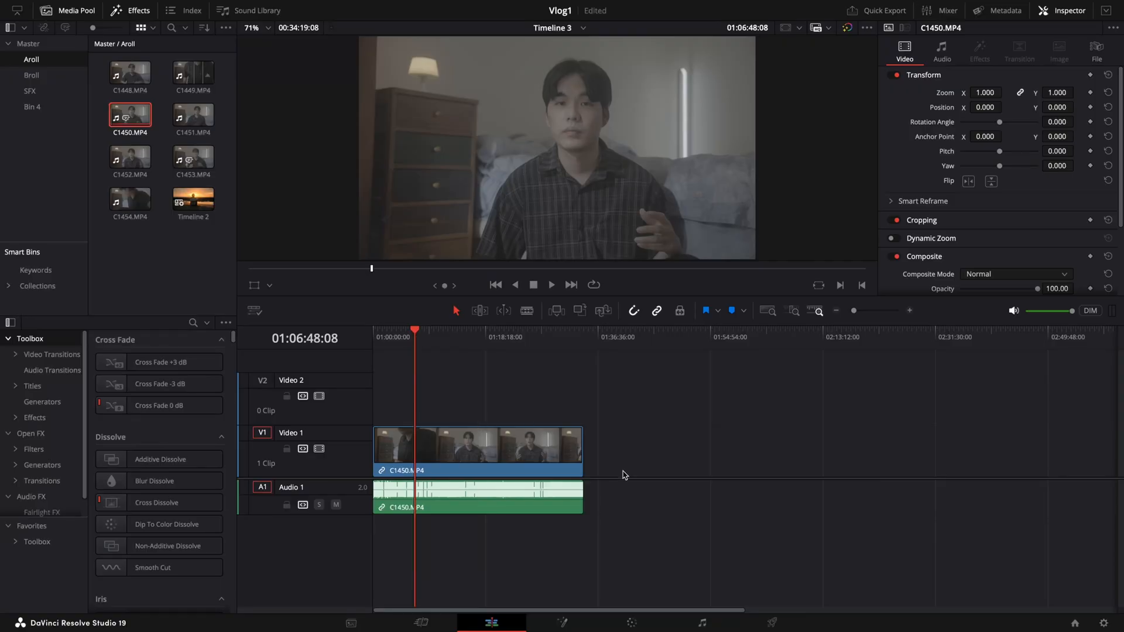
mouse_move(538, 405)
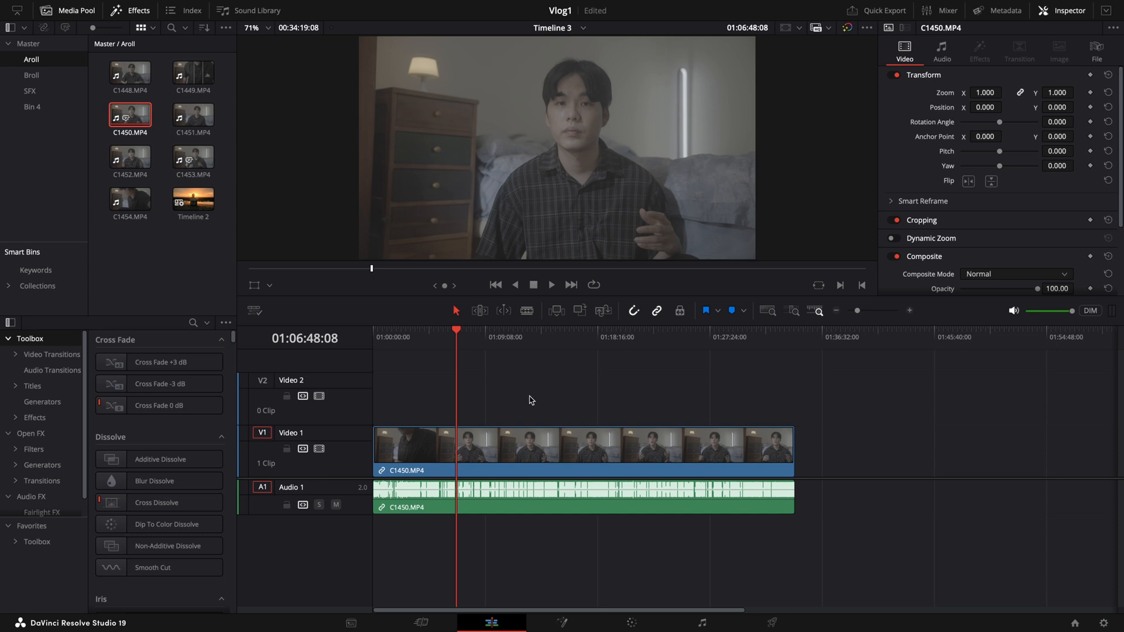
mouse_move(66, 27)
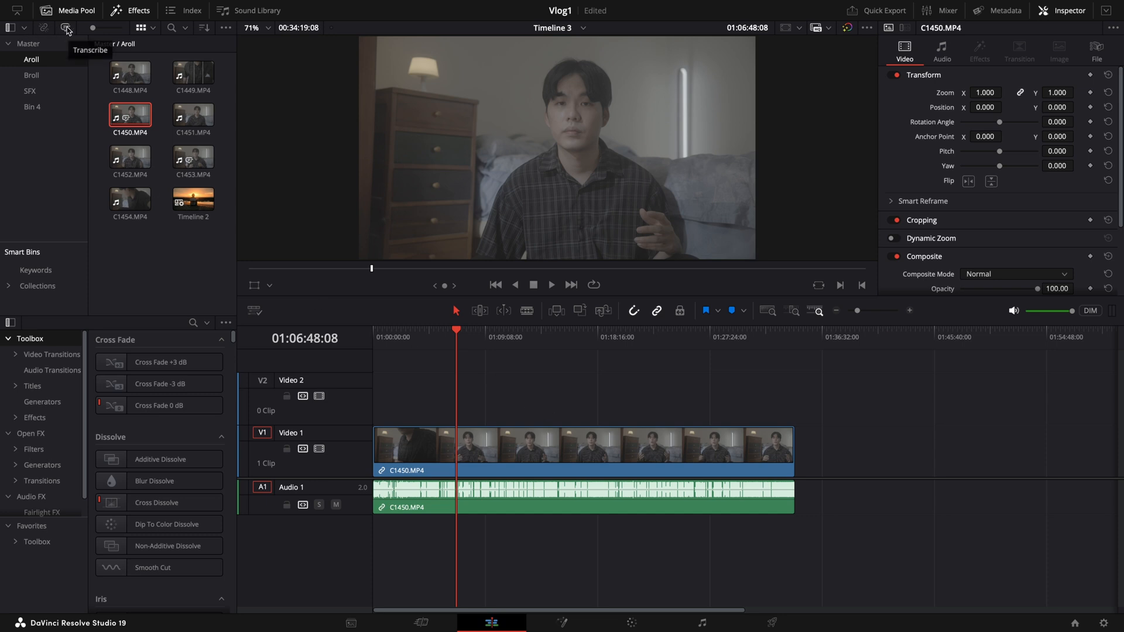
Transcribe Timeline 3, remove its silent parts, and close the Transcription window.
click(65, 31)
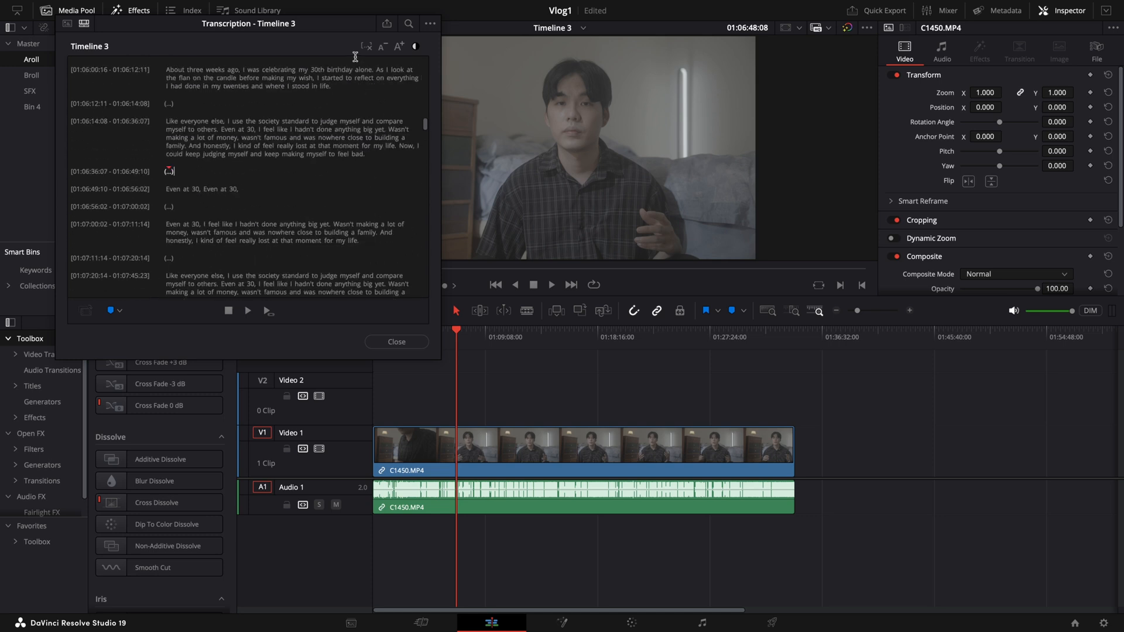
mouse_move(367, 46)
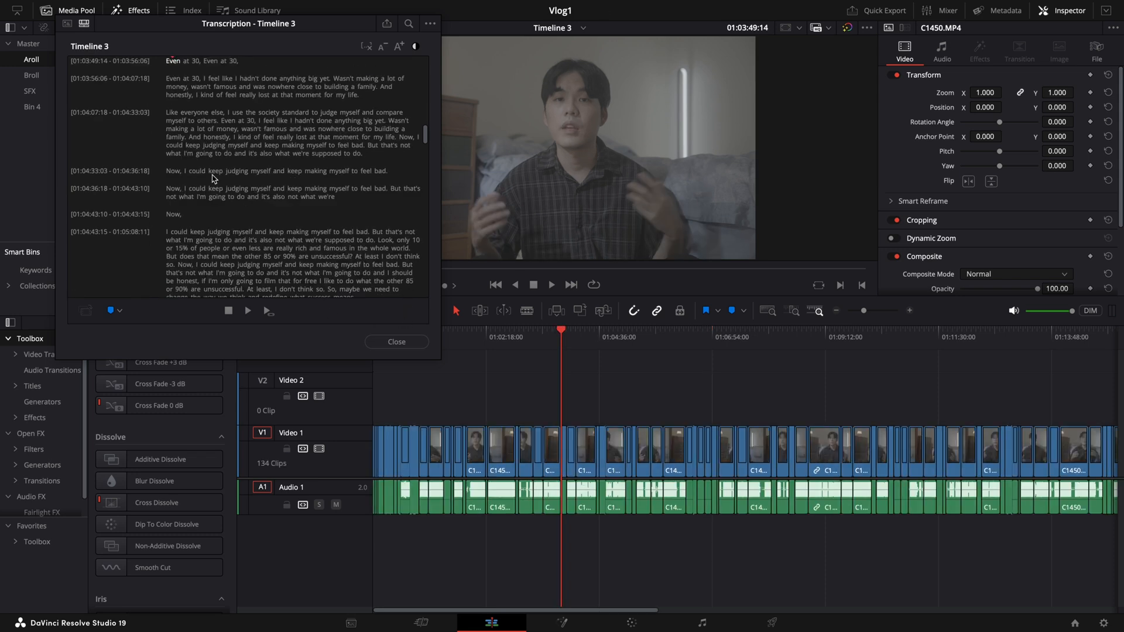
click(858, 311)
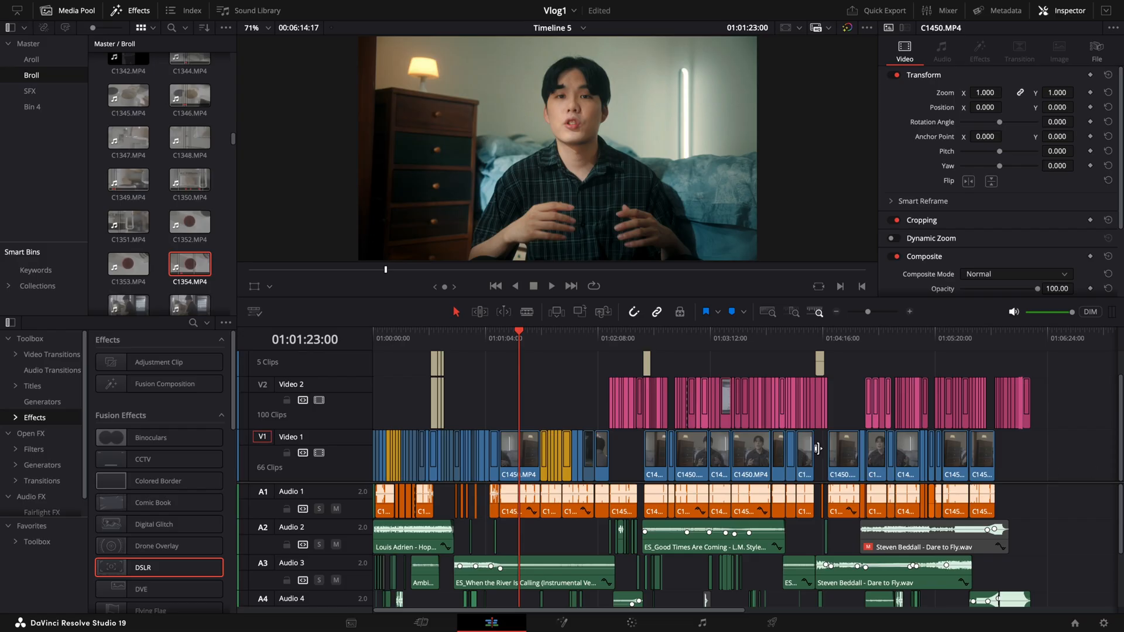
Label the selected B-roll clips green via Clip Color.
right_click(476, 445)
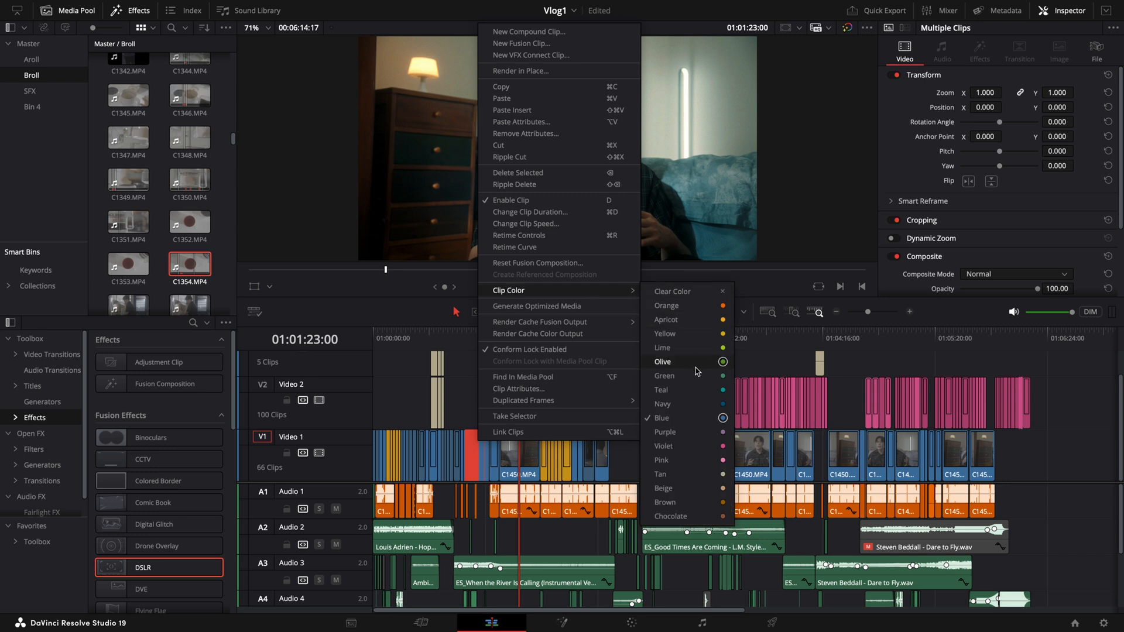
click(663, 362)
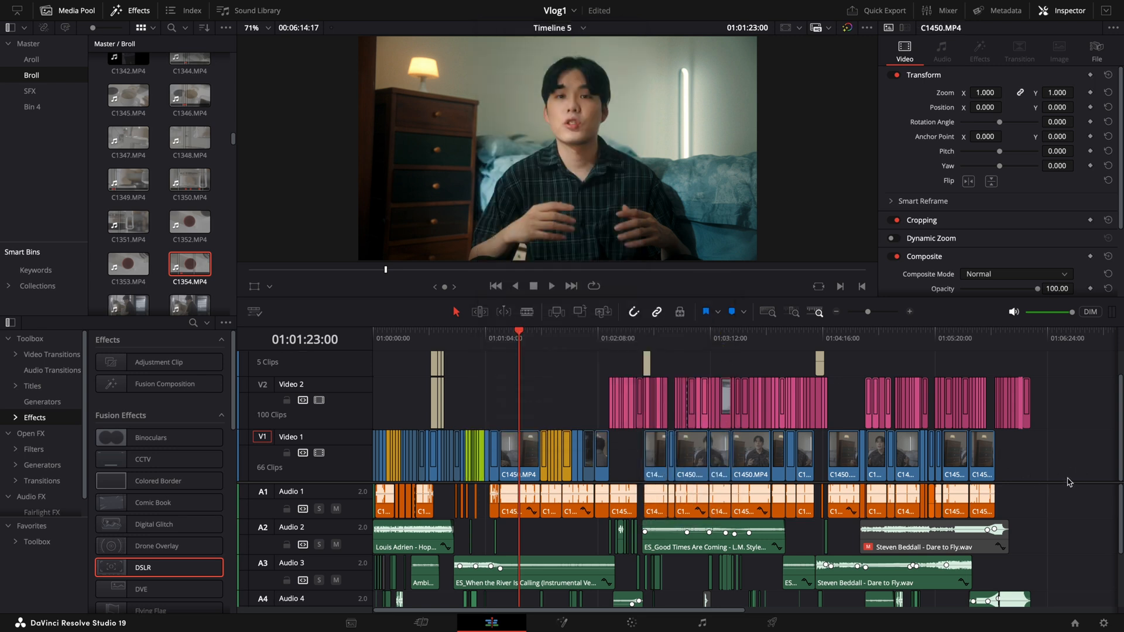
mouse_move(586, 401)
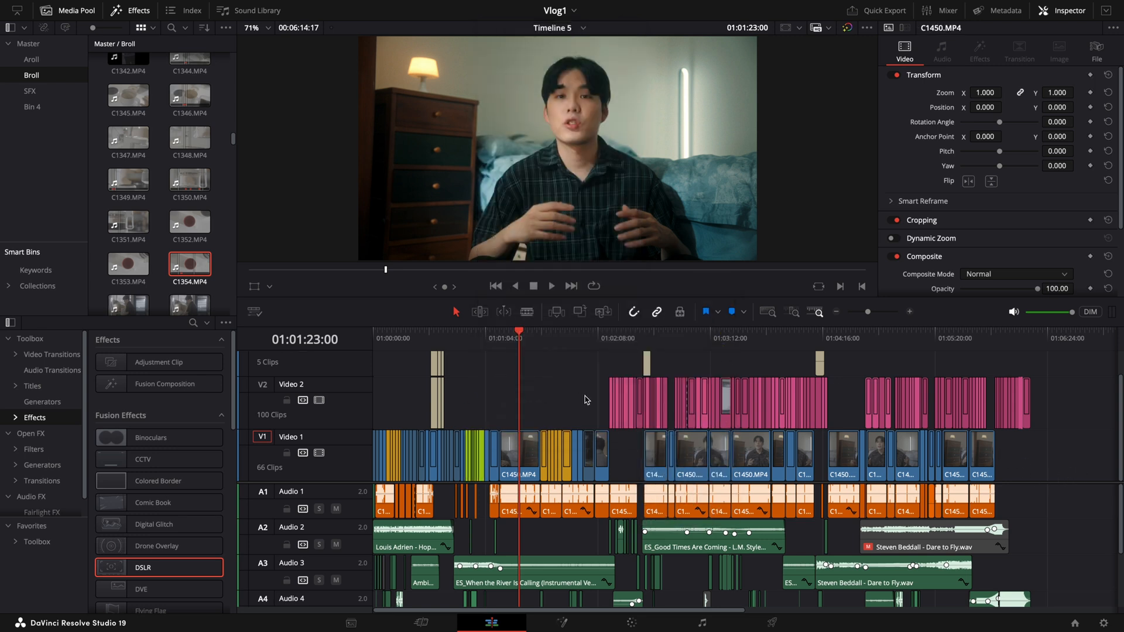
scroll(down, 3)
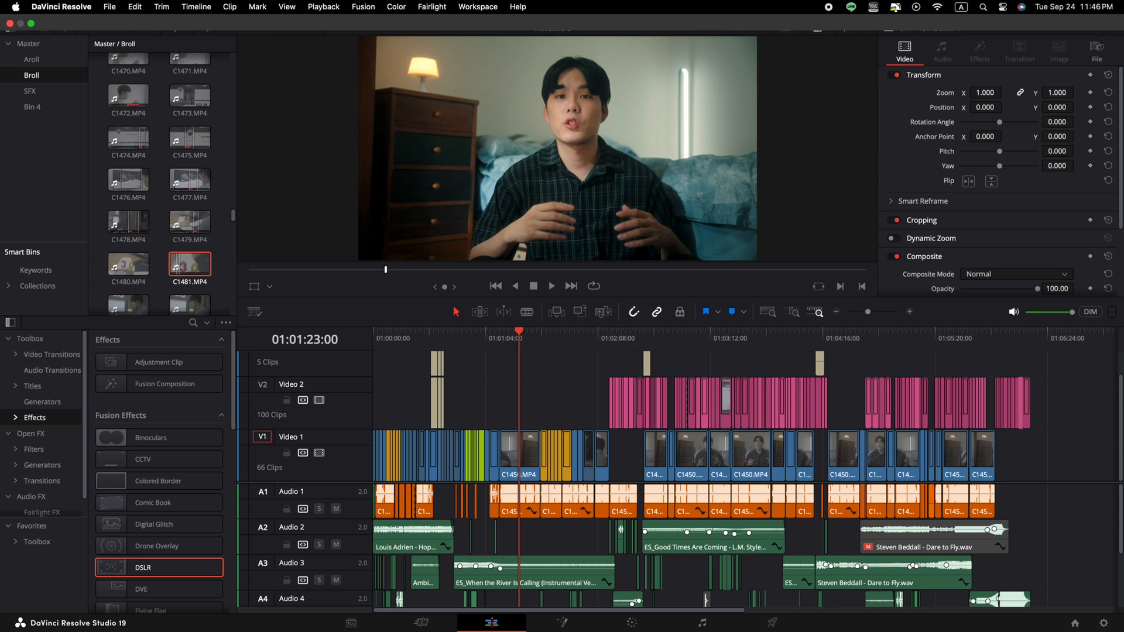
Select every yellow-labelled clip in Timeline 5 from the Timeline menu.
click(197, 7)
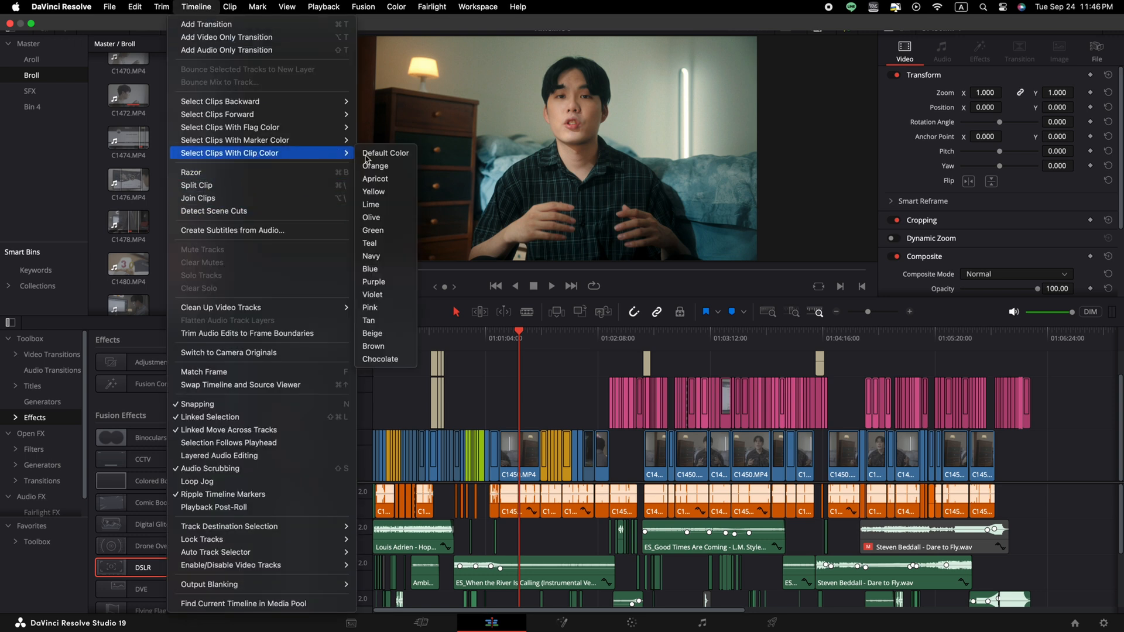
mouse_move(387, 191)
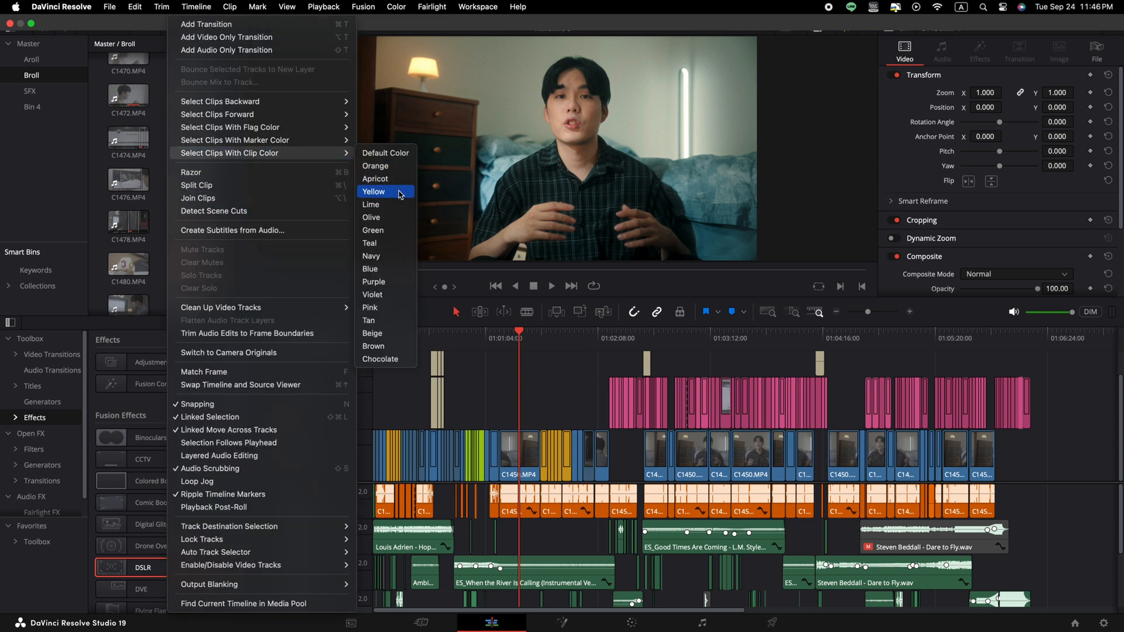
click(374, 191)
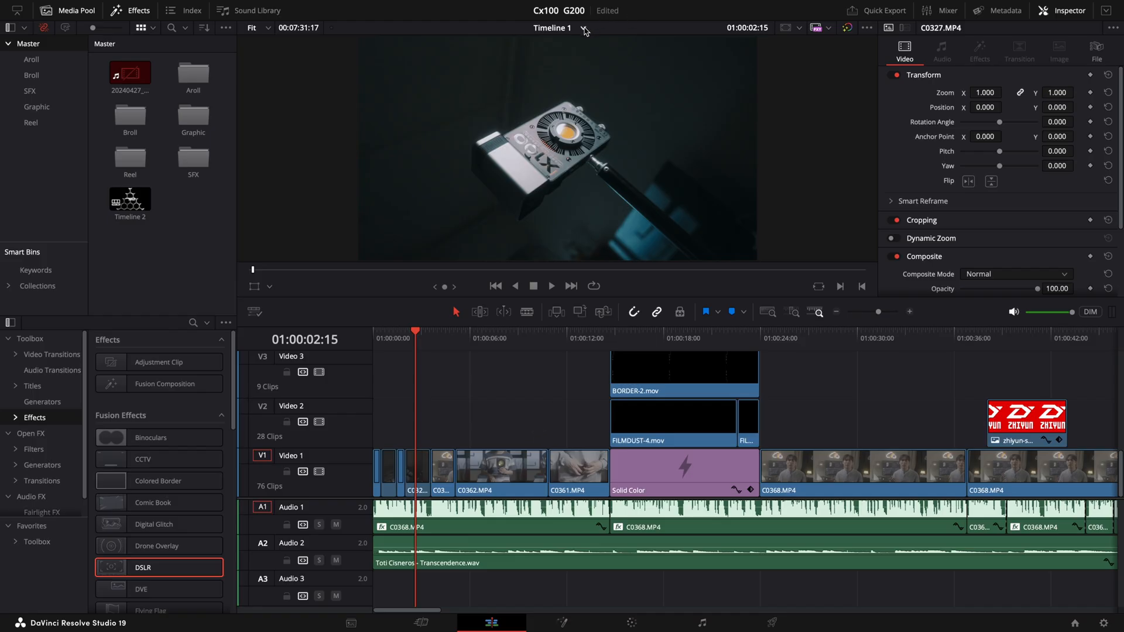
Switch to the 1 Year Content Creation project from the Project Manager.
click(584, 28)
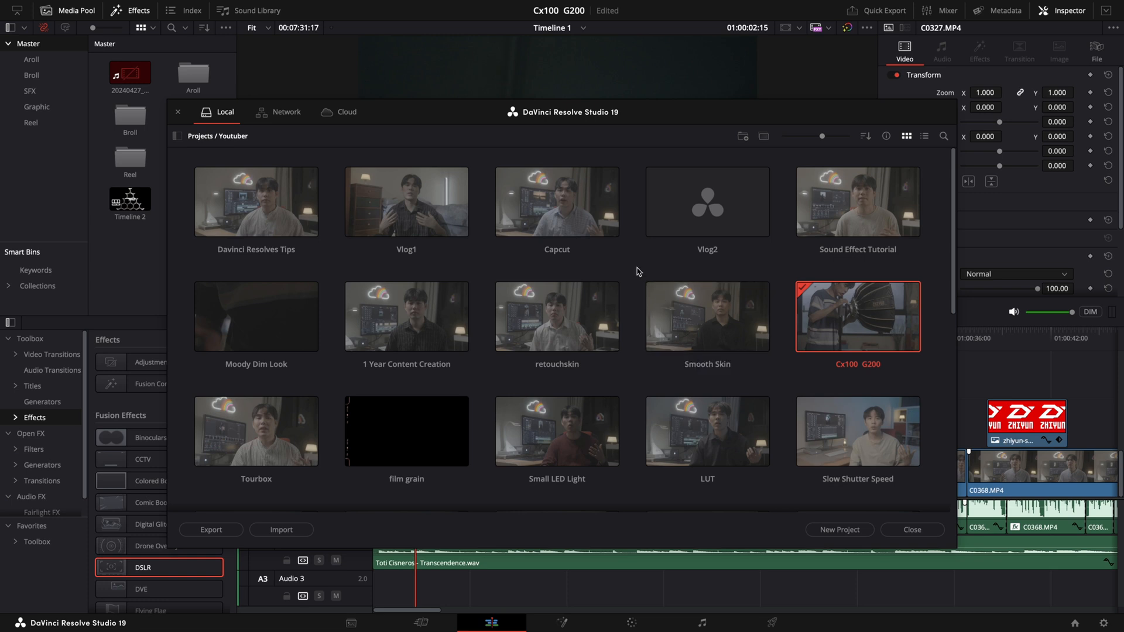
right_click(637, 271)
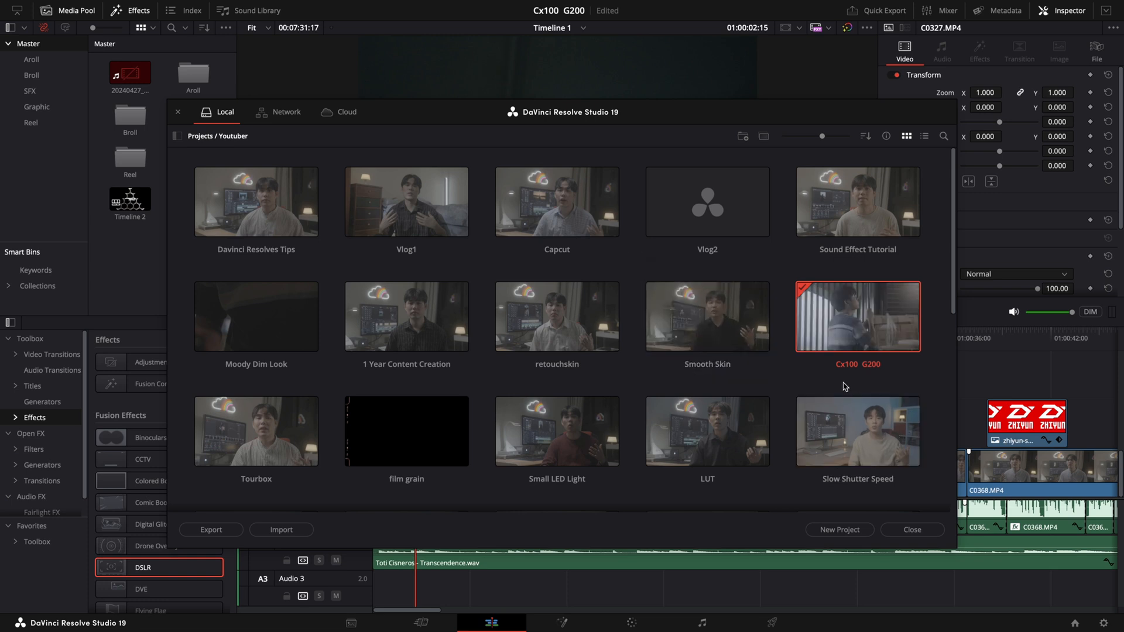
double_click(406, 201)
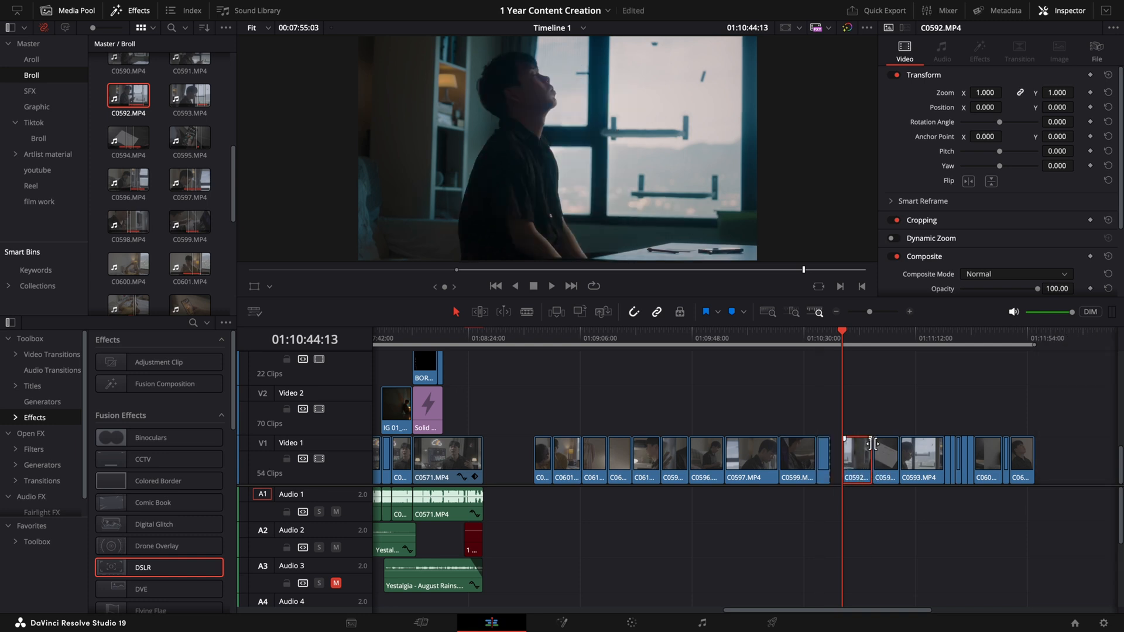
Delete clip C0592 from Video 1 and clear the selection.
key(cmd+shift+])
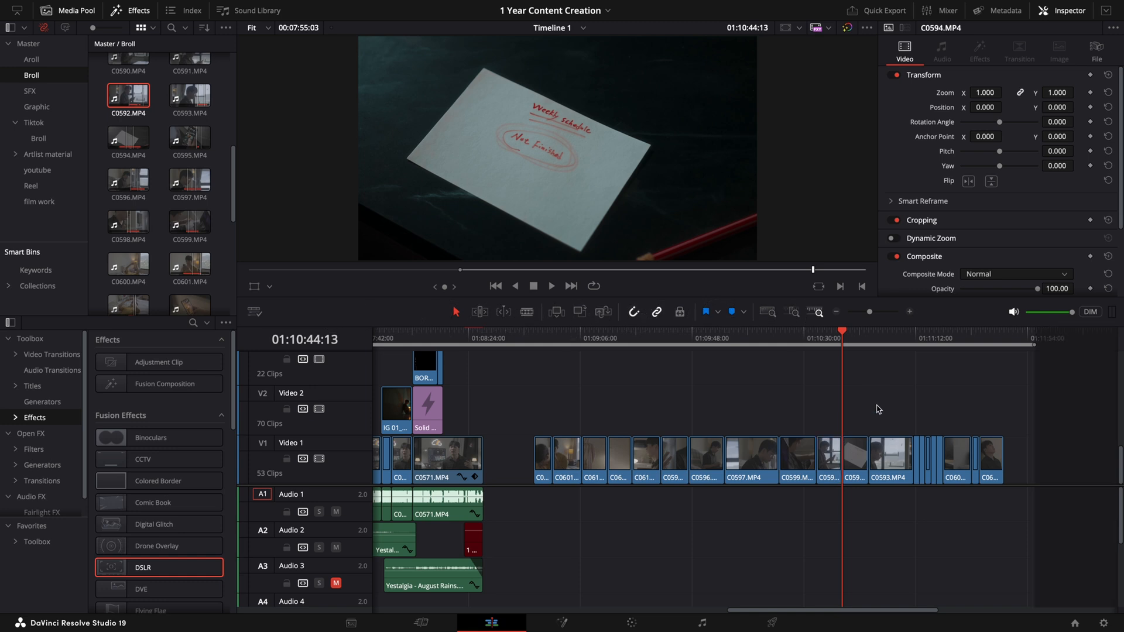
click(845, 459)
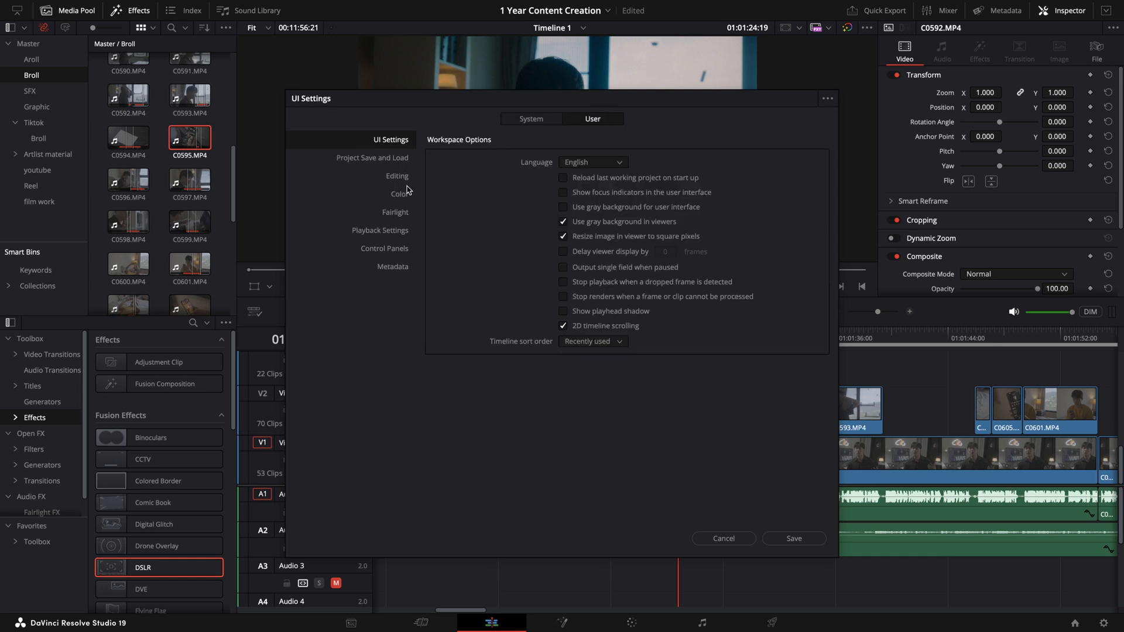
click(397, 175)
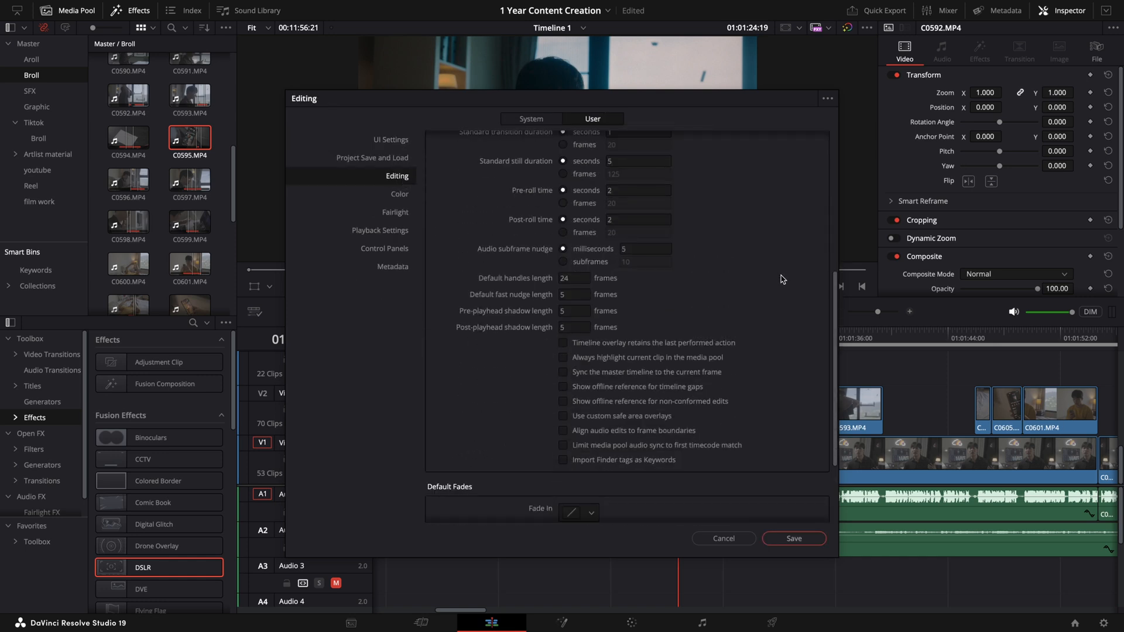
scroll(down, 3)
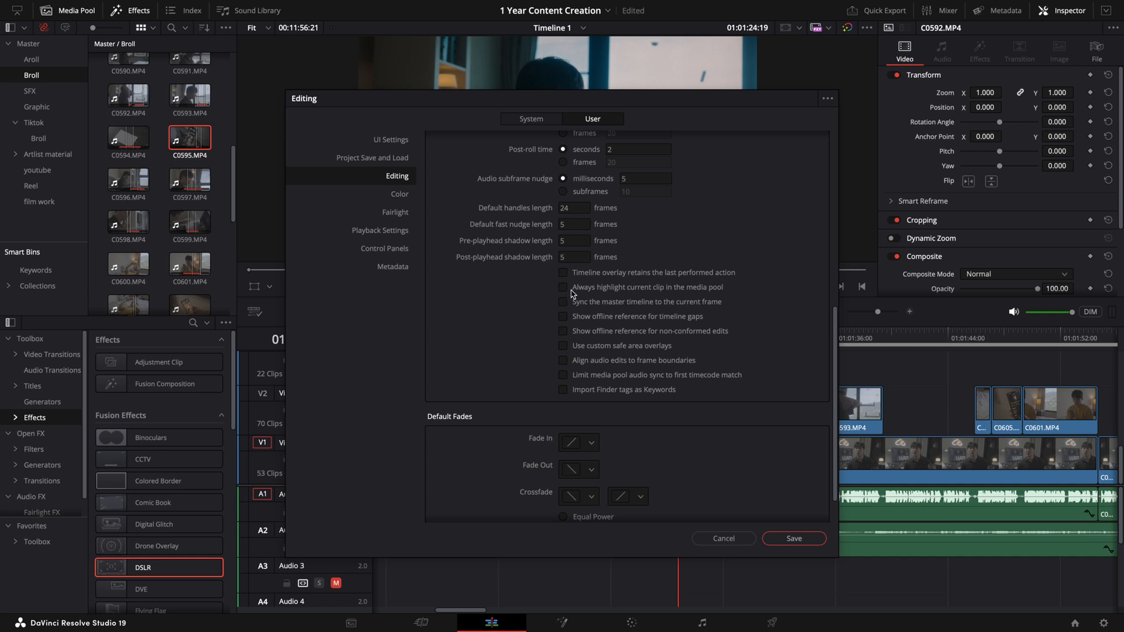
click(564, 287)
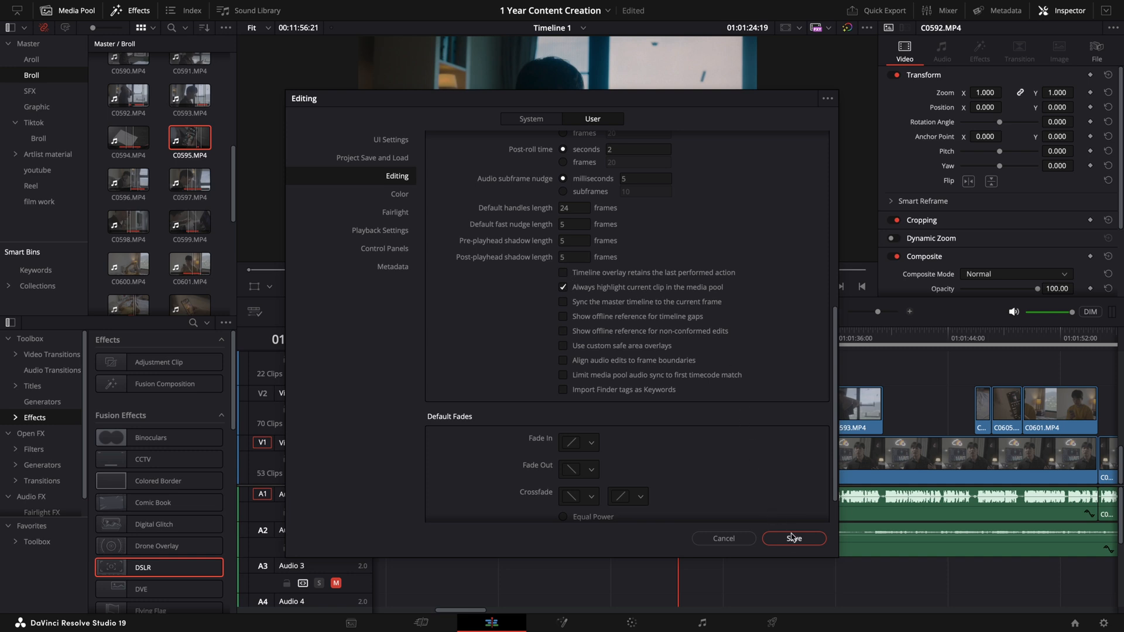
click(793, 539)
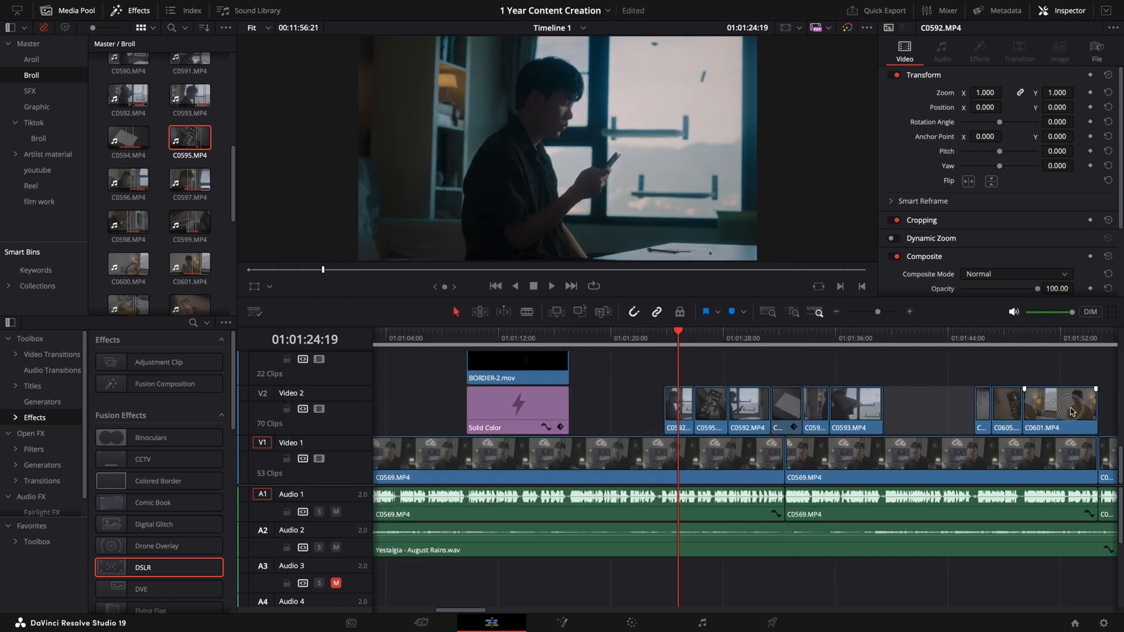
click(853, 411)
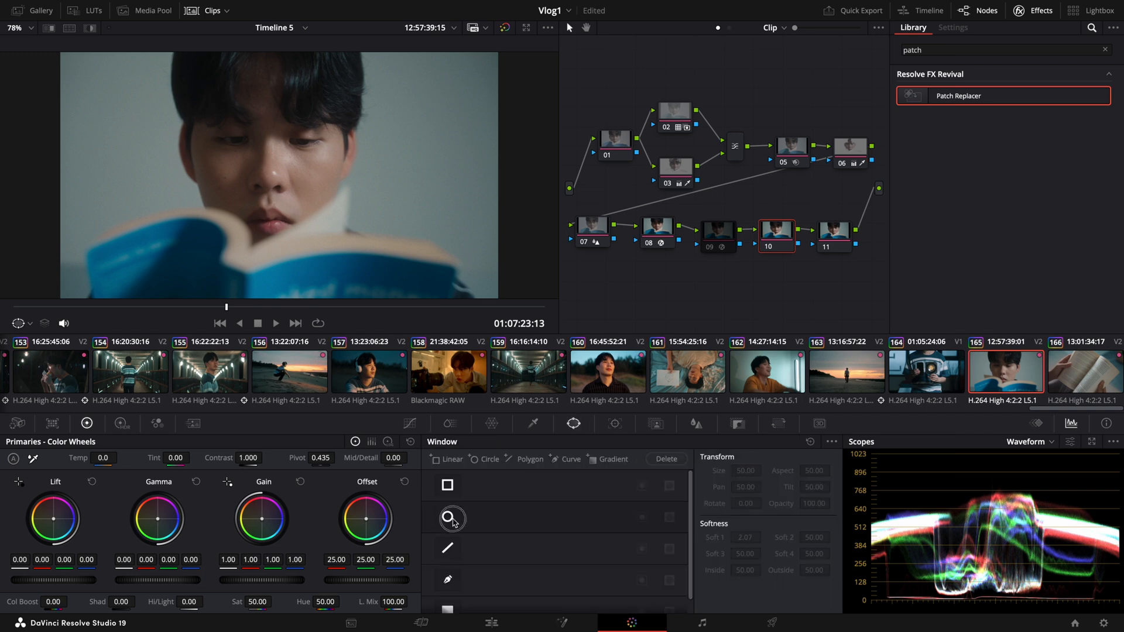
Paint and refine a Magic Mask object stroke isolating the blue book in the reading shot.
click(447, 516)
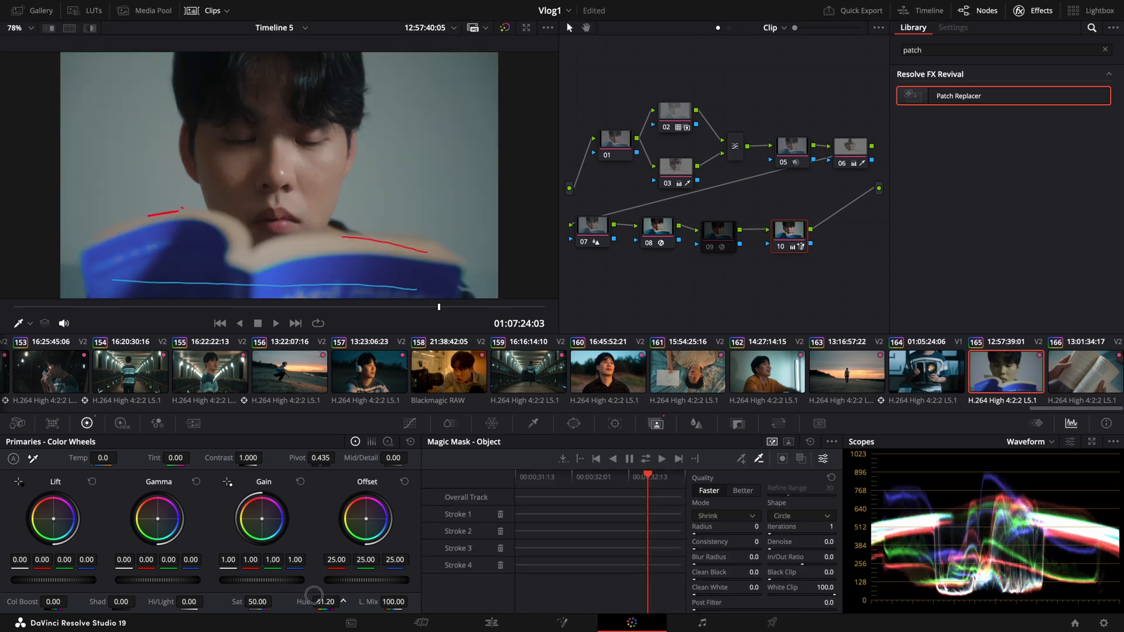
drag(318, 593, 327, 591)
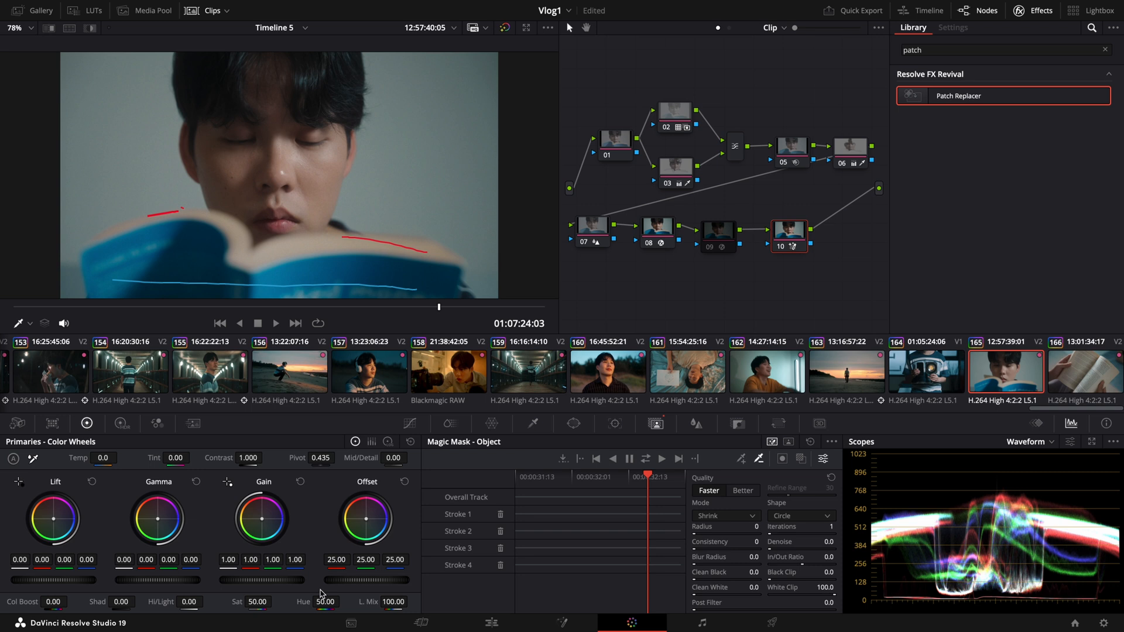
click(743, 459)
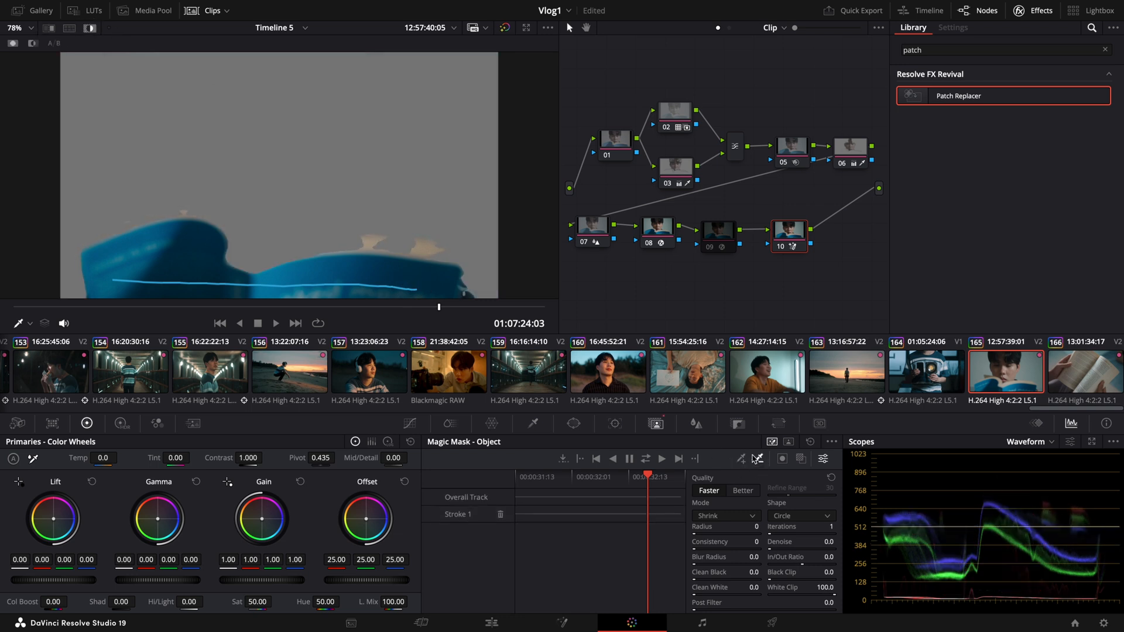
drag(337, 244, 415, 249)
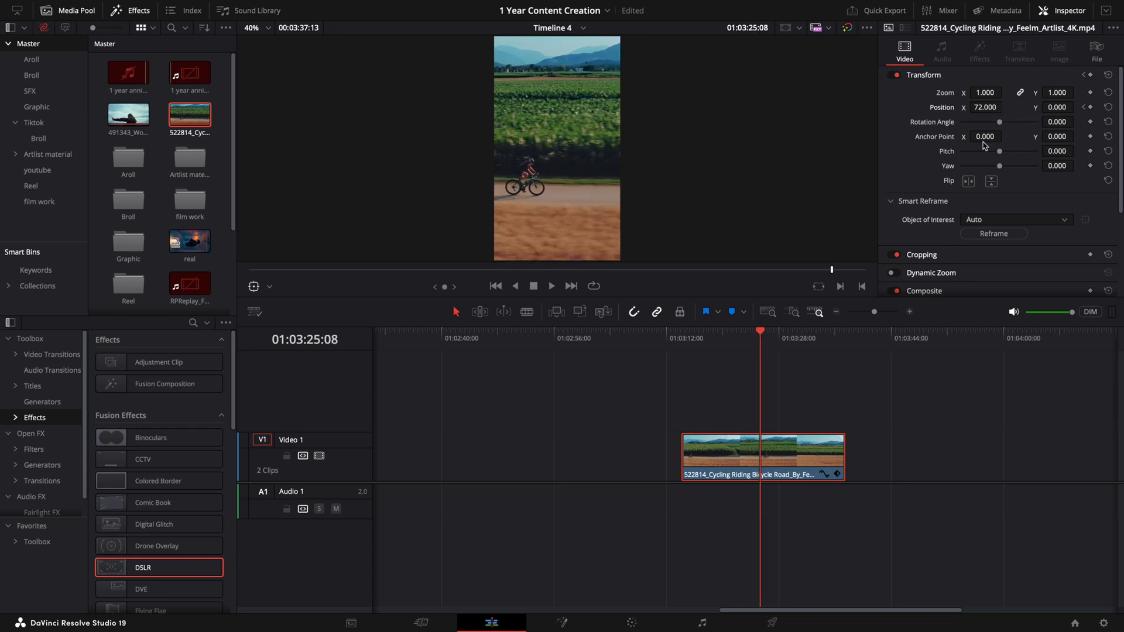
Slide the cycling clip's framing and Smart Reframe it with Auto object of interest.
drag(985, 106, 1004, 107)
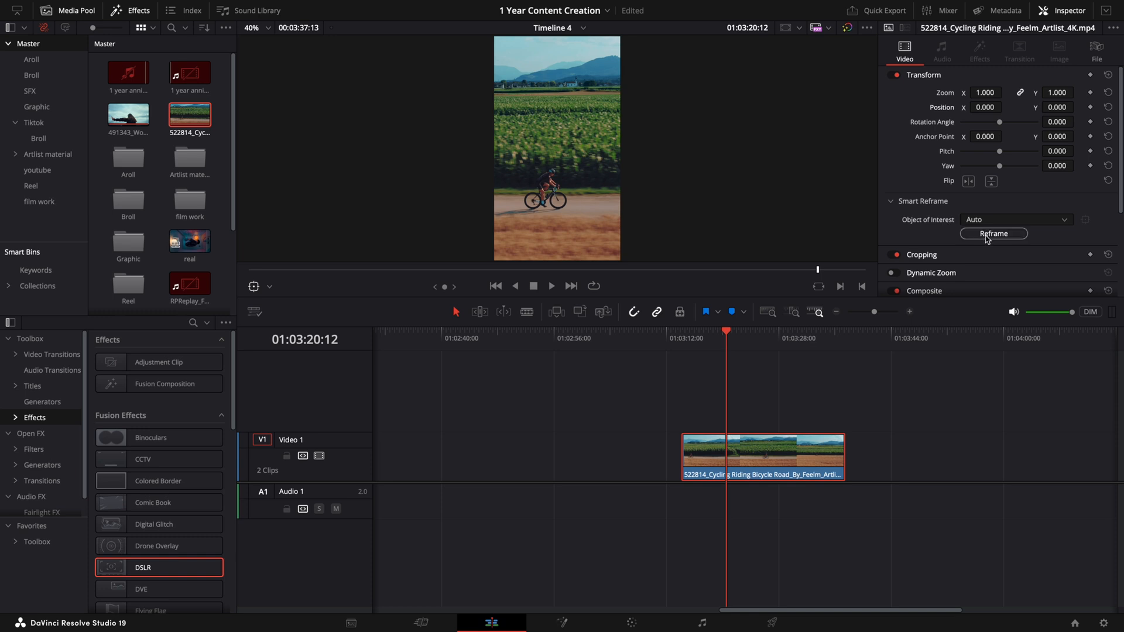
click(1016, 219)
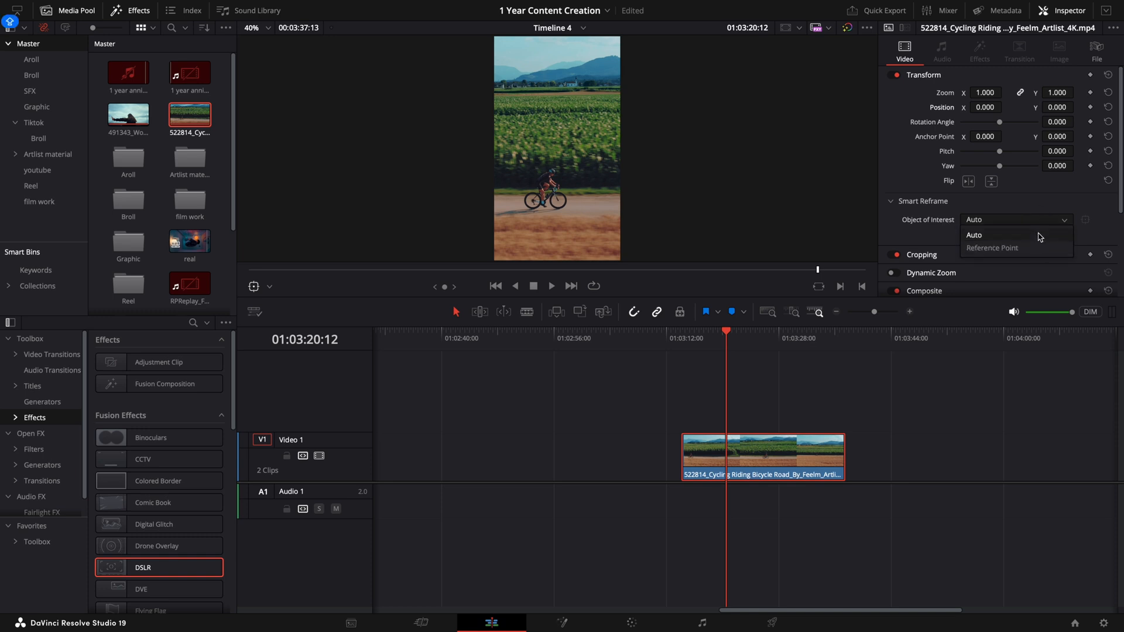
click(973, 235)
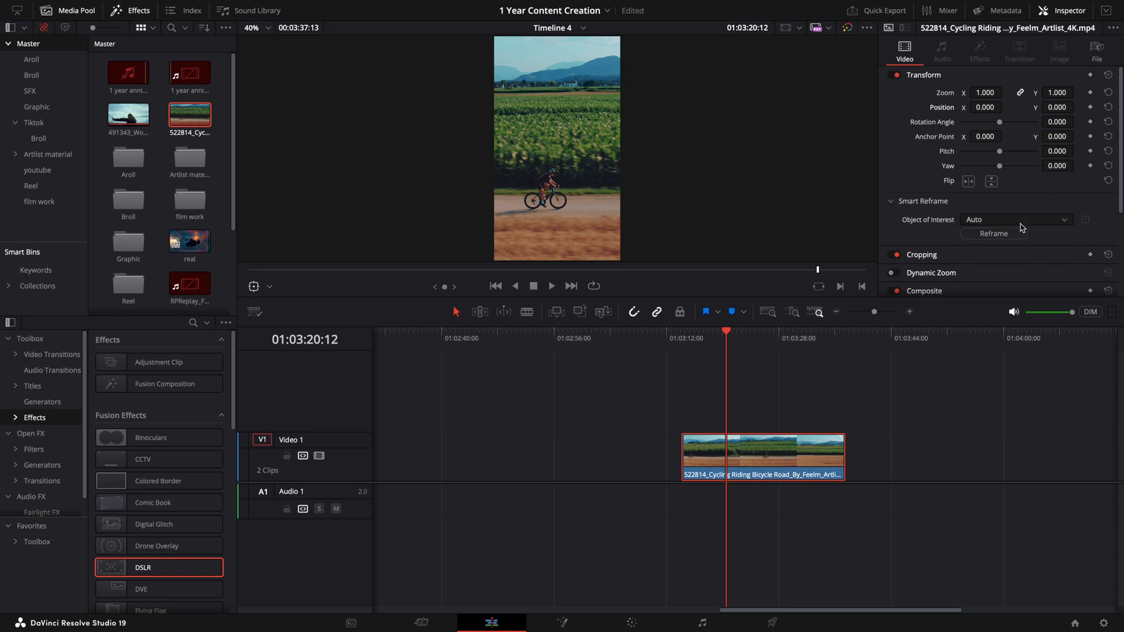
click(993, 234)
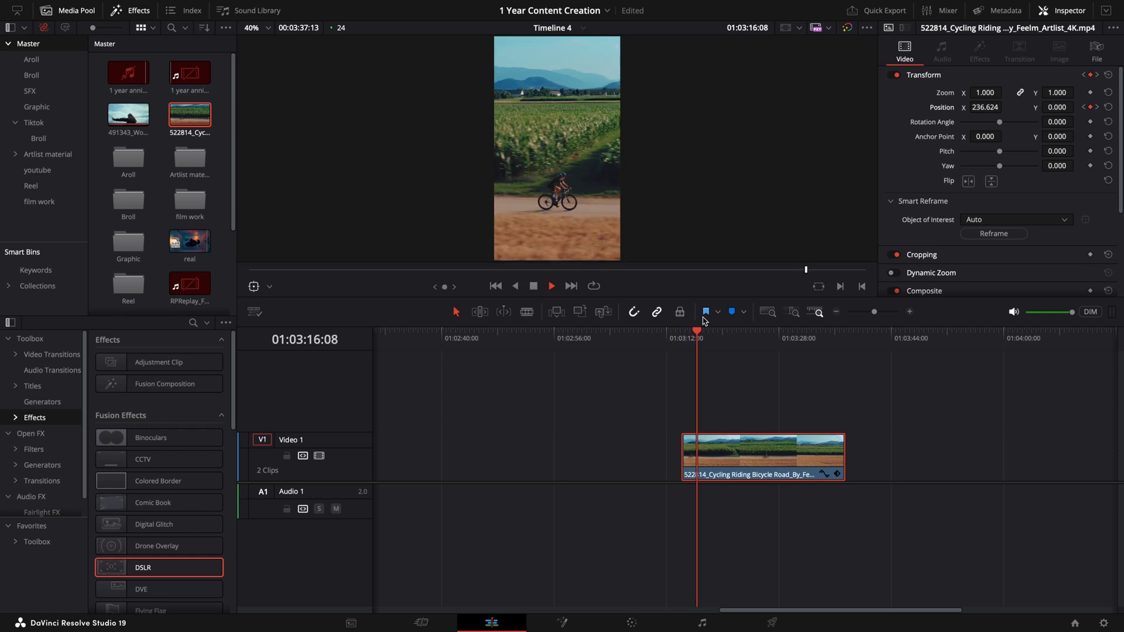
Reframe the clip again using a Reference Point placed on the cyclist.
click(1014, 219)
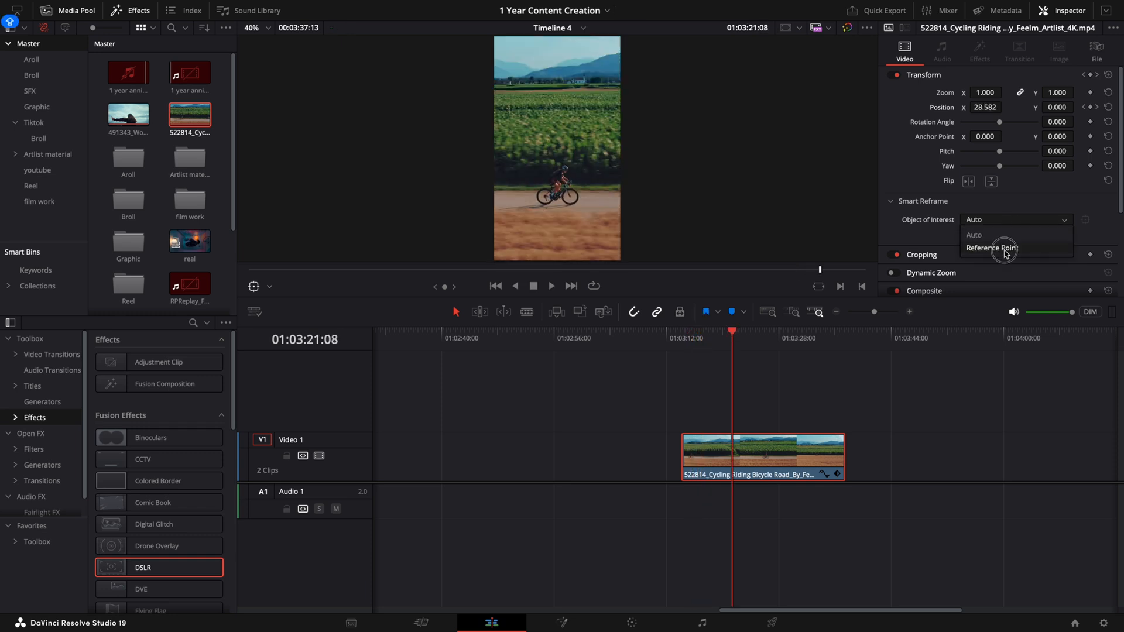
click(992, 247)
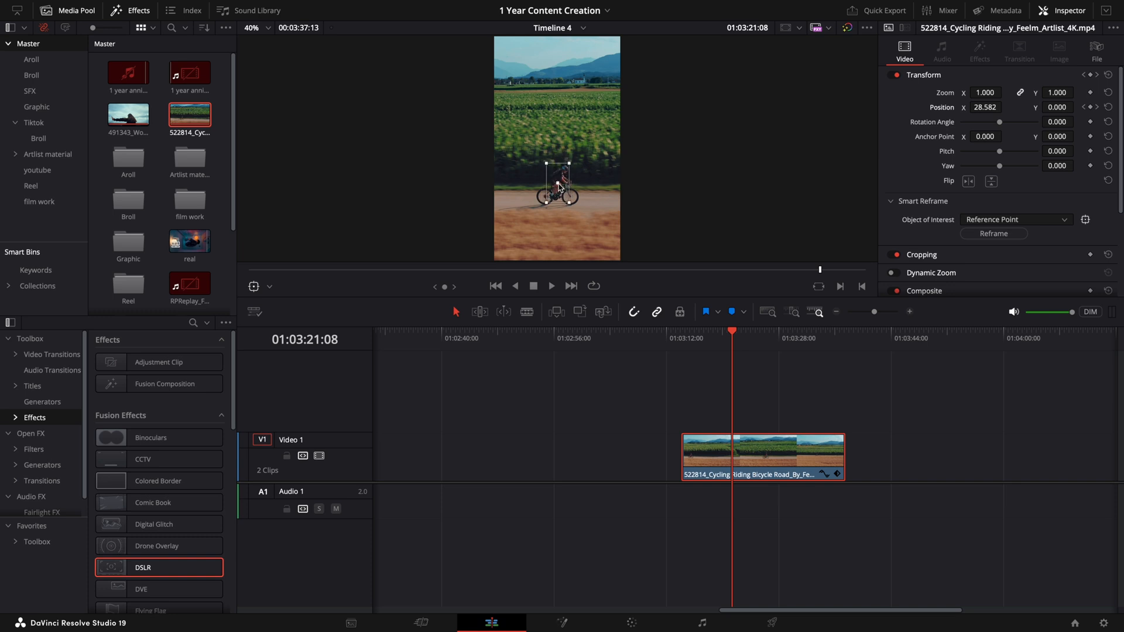
click(993, 233)
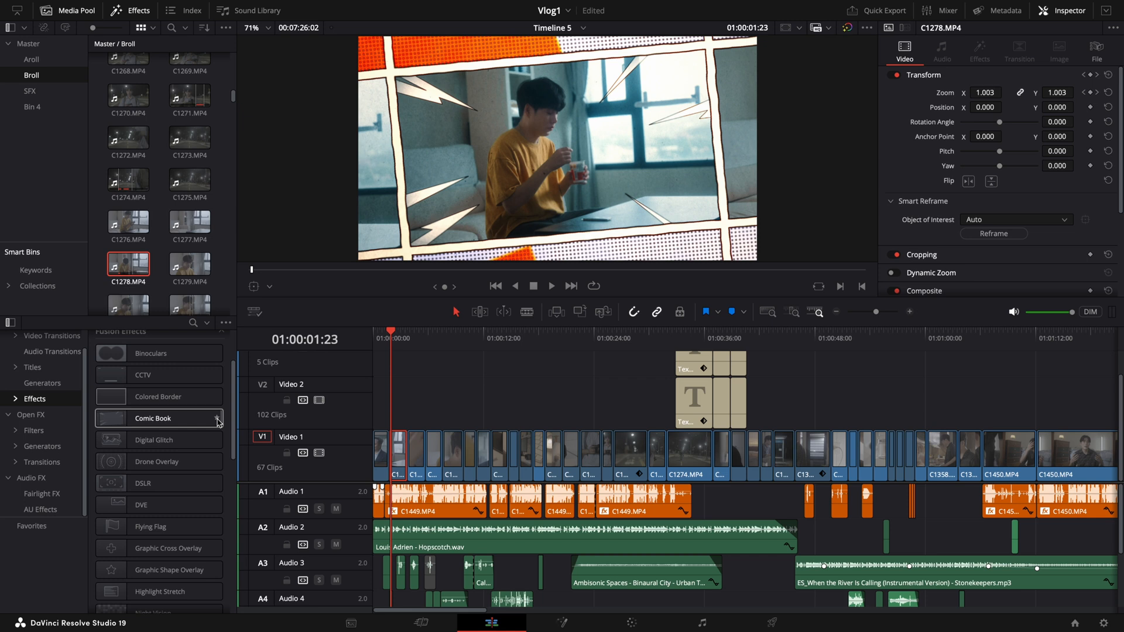
Apply the Comic Book Fusion effect to the shot of the person drinking.
click(217, 418)
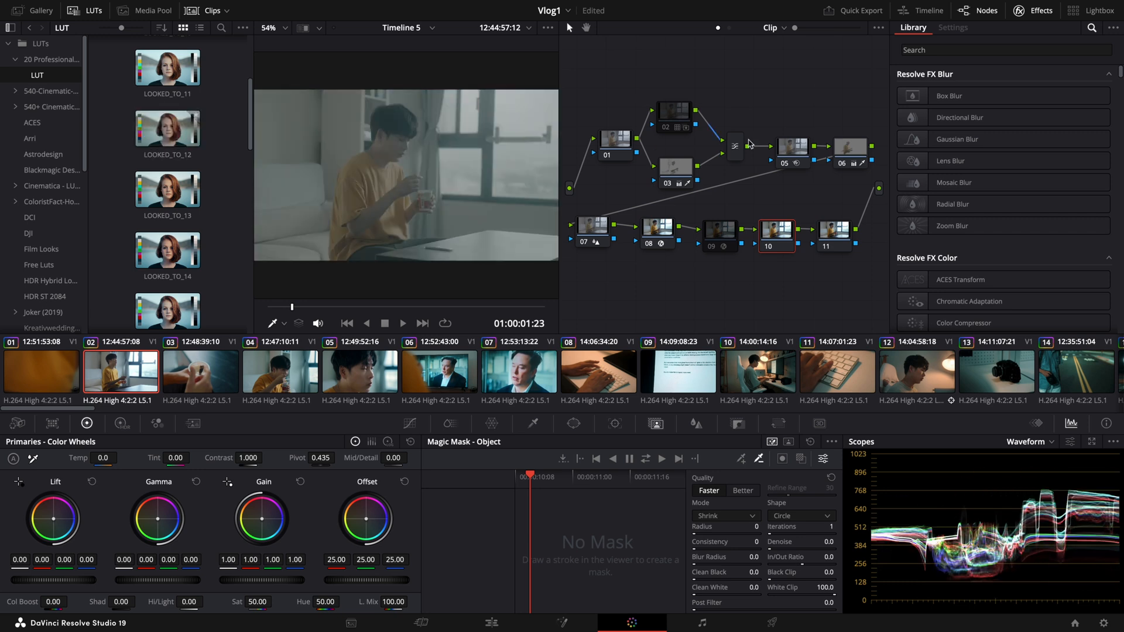
Check node 10's context menu for the Favorite LUTs submenu after starring LOOKED_TO_16.
right_click(776, 230)
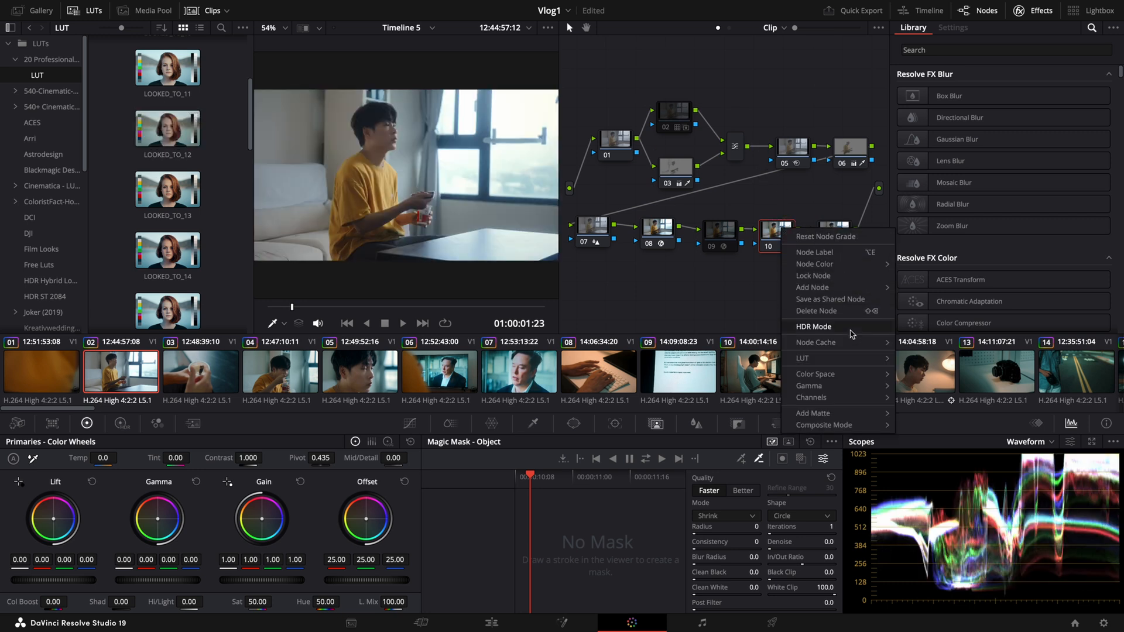
click(803, 358)
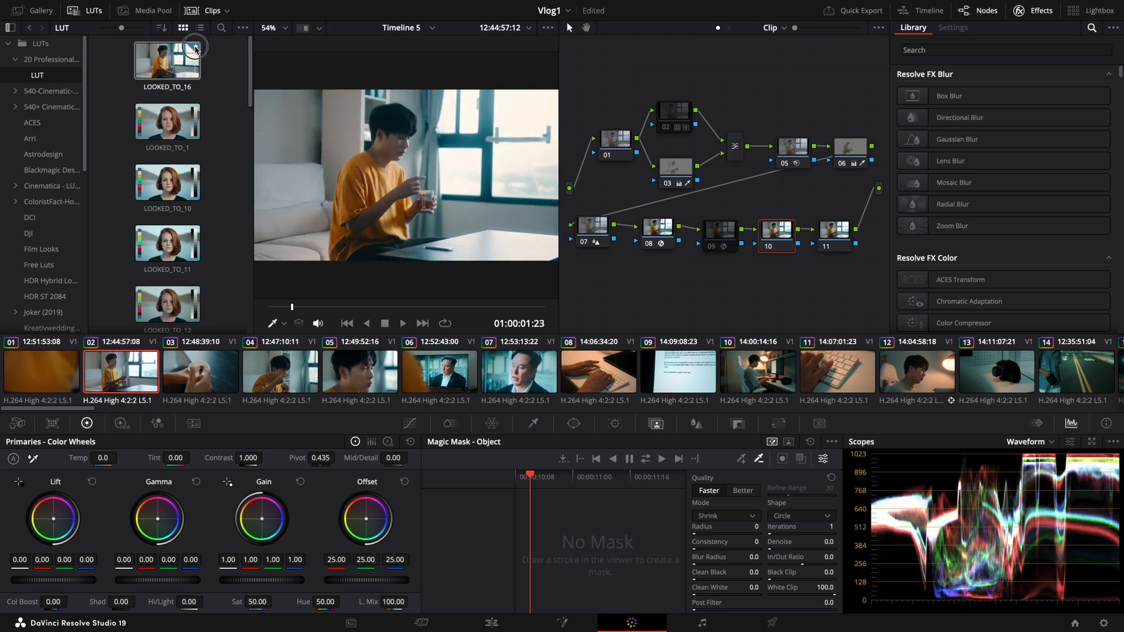
right_click(774, 236)
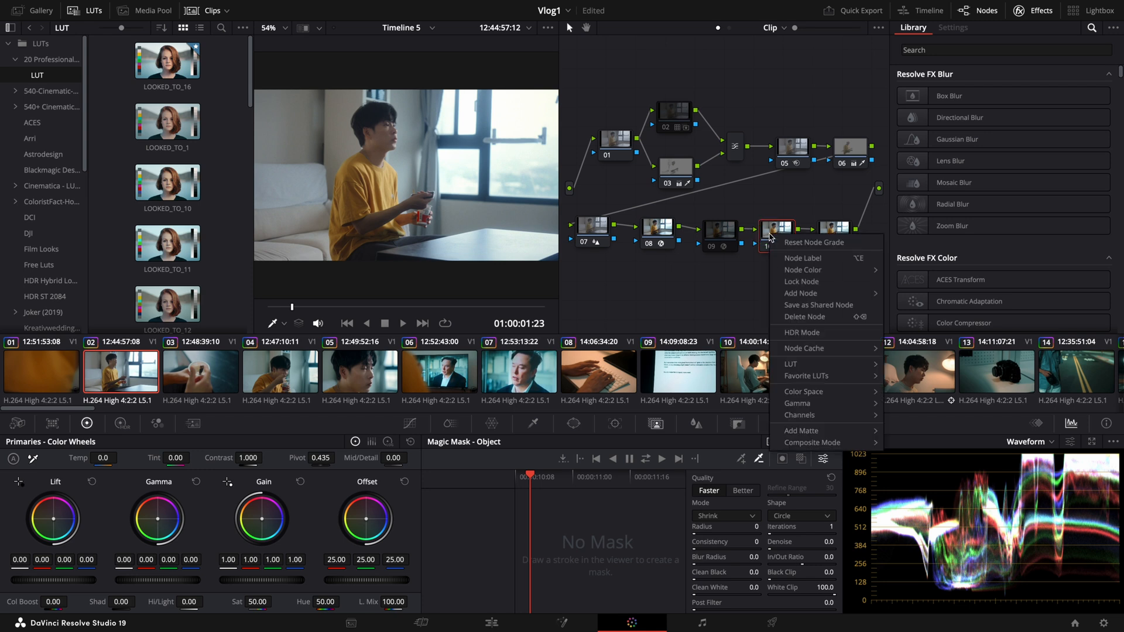
mouse_move(811, 364)
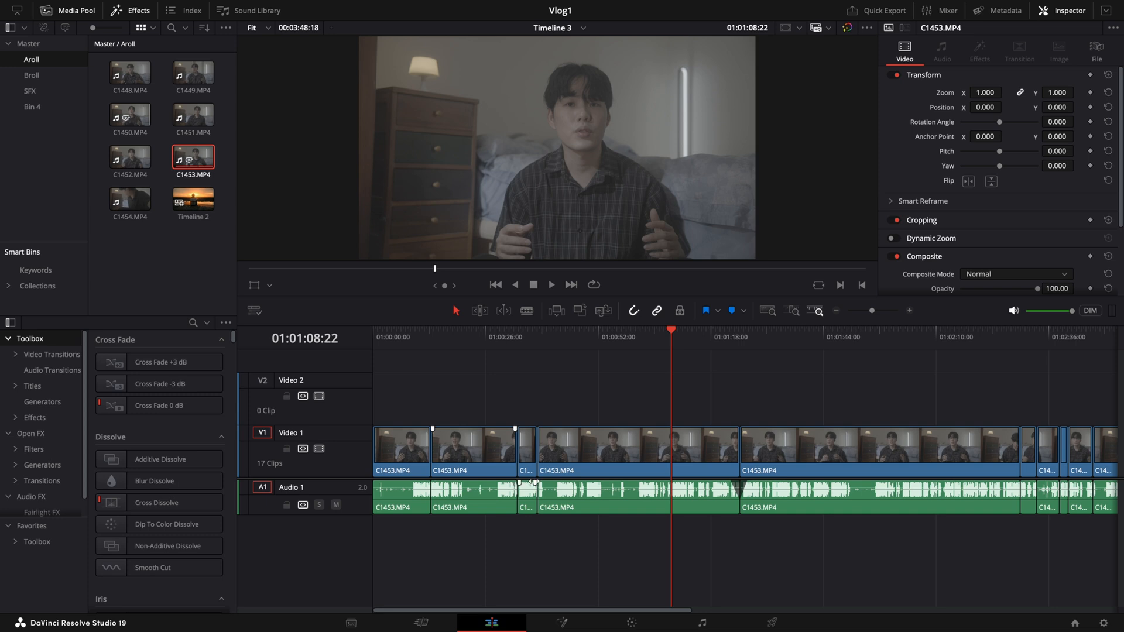
Add and lengthen an audio fade at a cut on the talking-head timeline.
drag(519, 487, 544, 487)
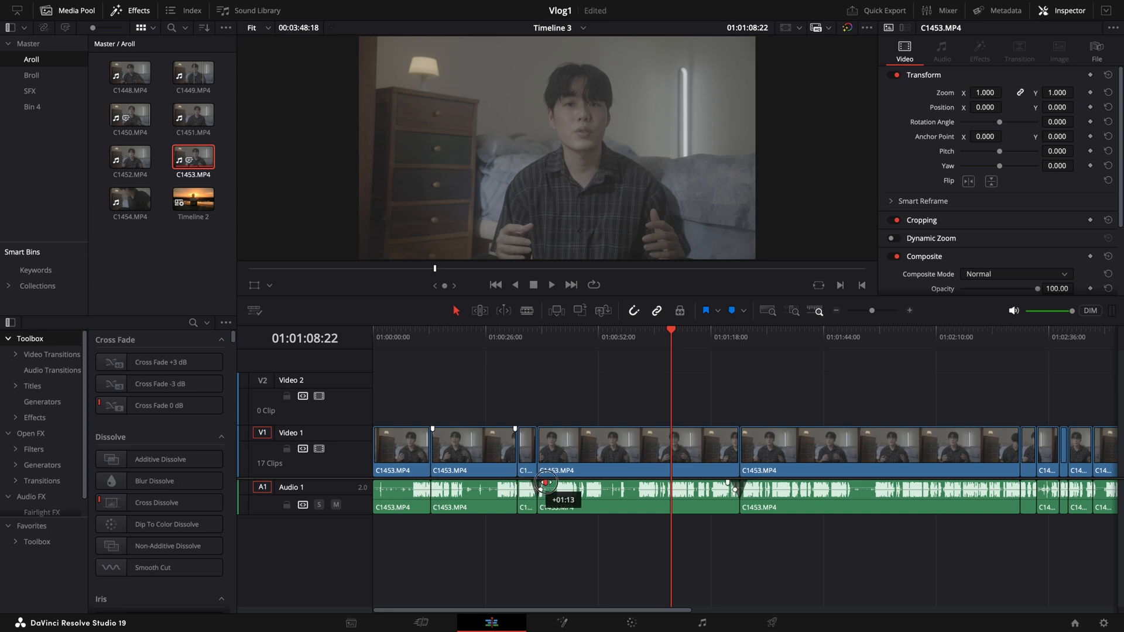
drag(541, 487, 436, 487)
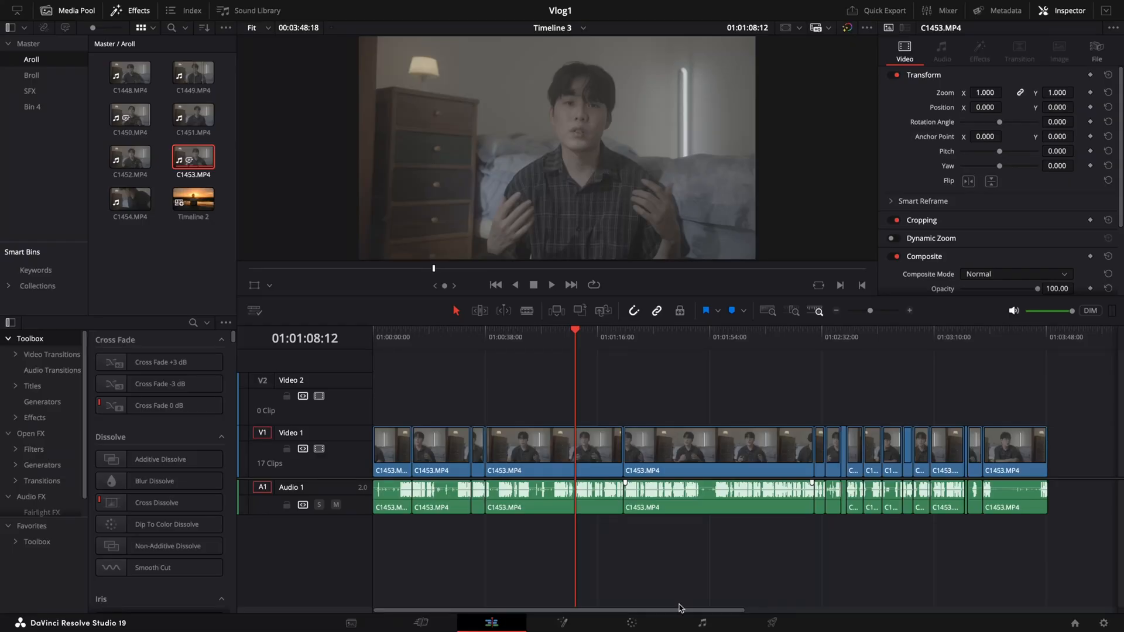
Move to the Fairlight page and bring up Batch Fade Settings for the Audio 1 clips.
click(702, 622)
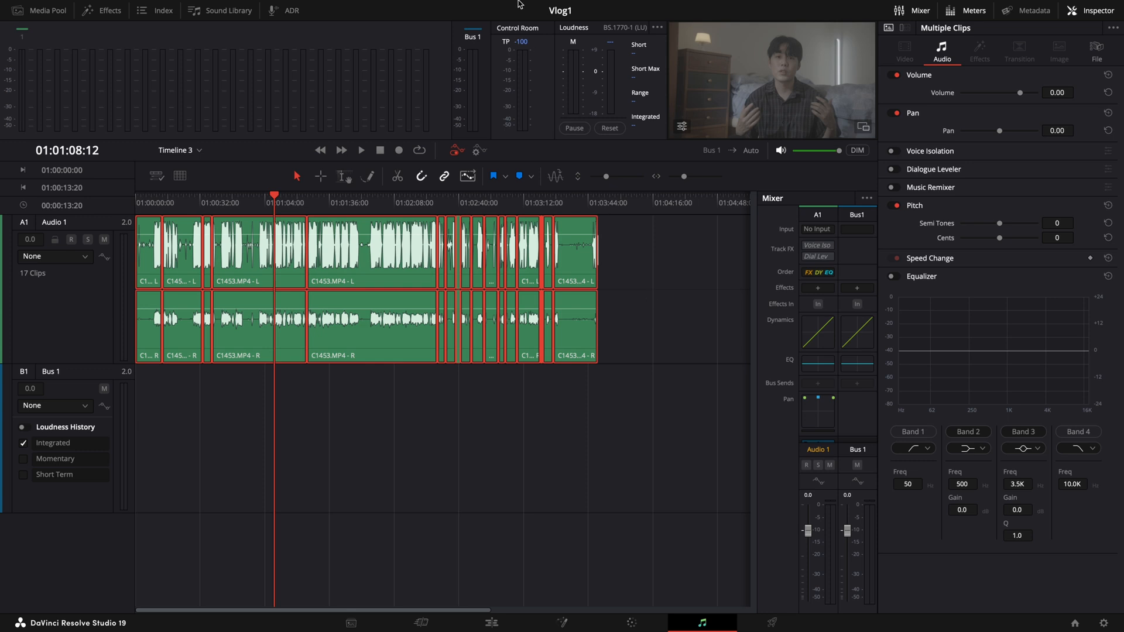
click(432, 7)
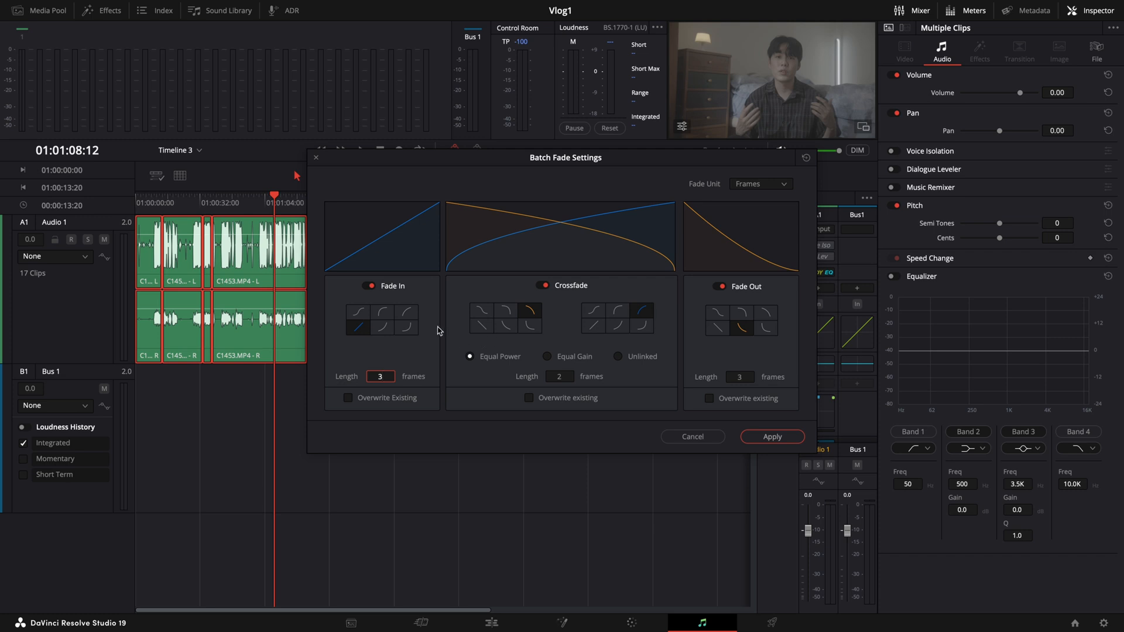
click(367, 285)
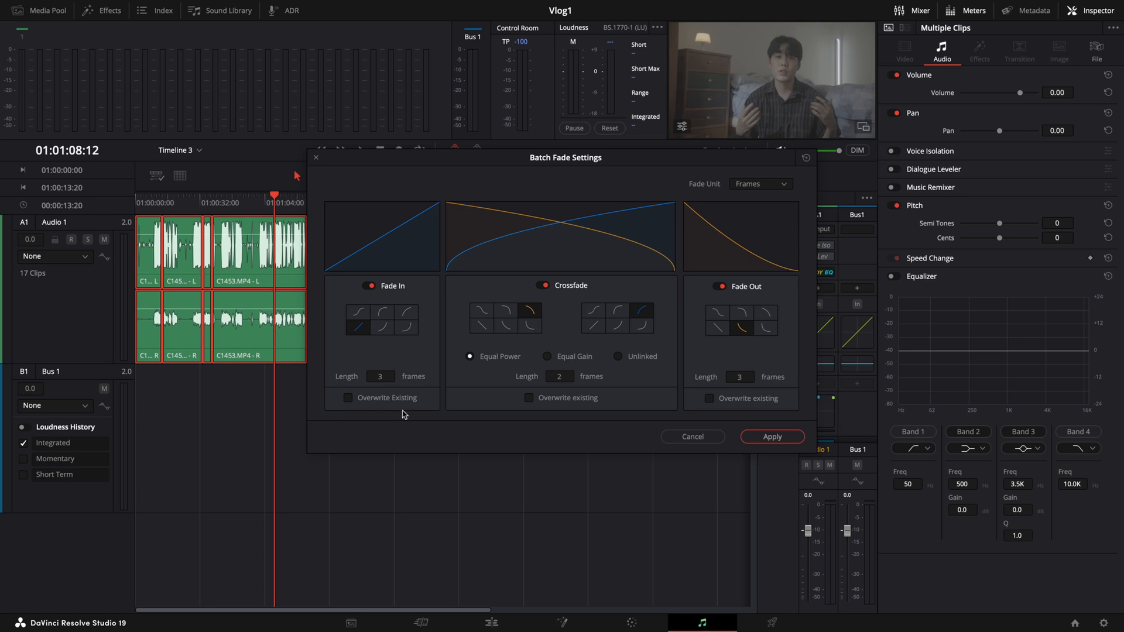
mouse_move(563, 419)
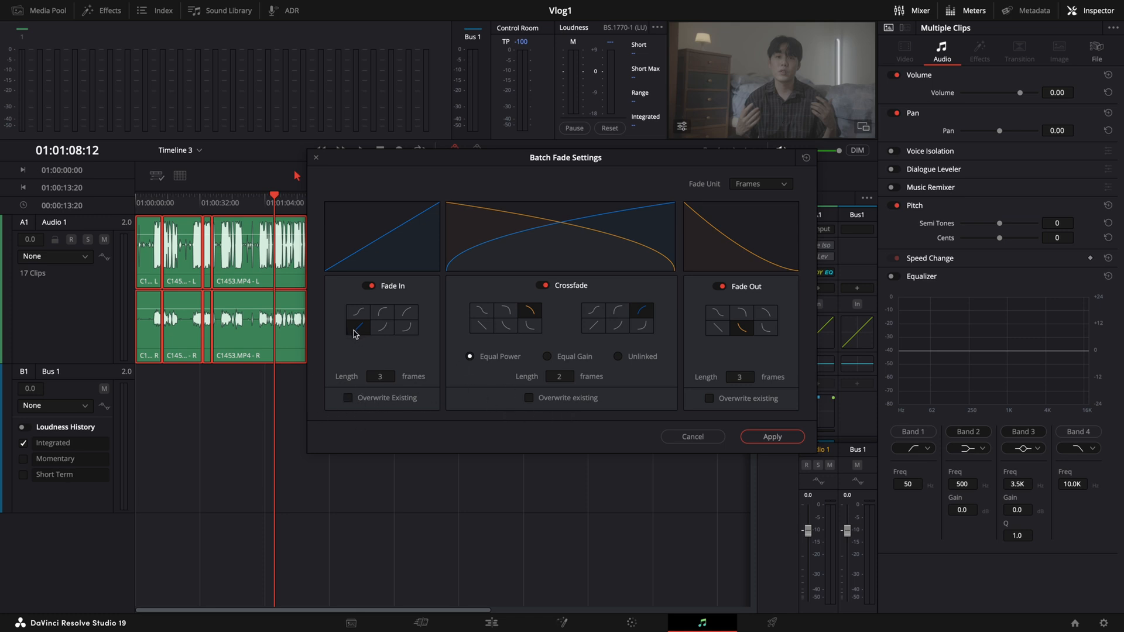
mouse_move(381, 331)
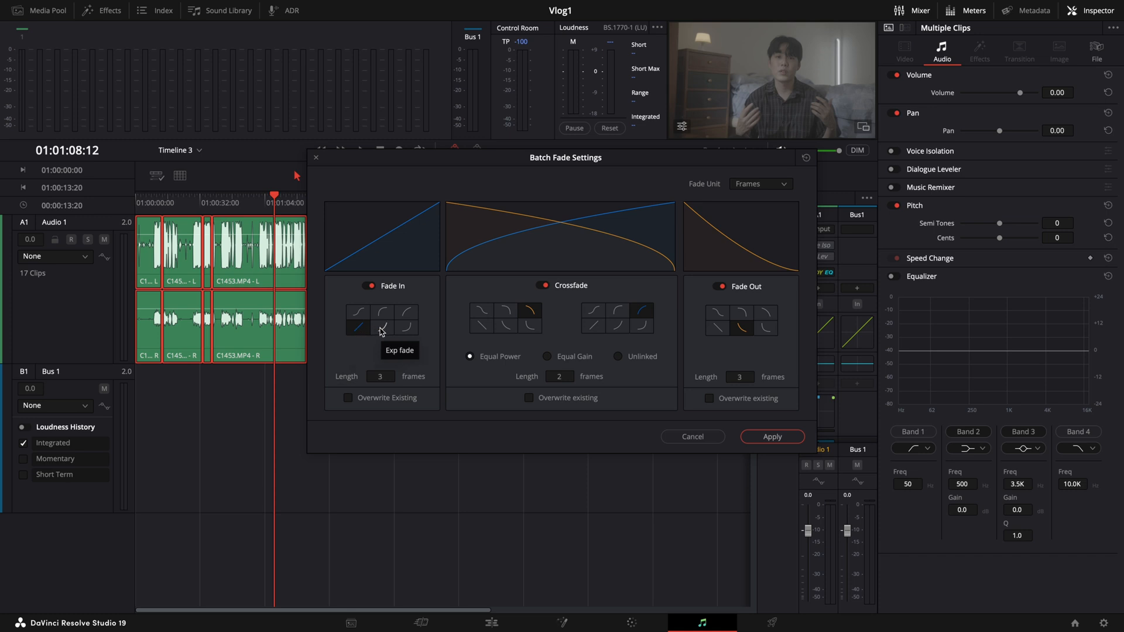
mouse_move(411, 331)
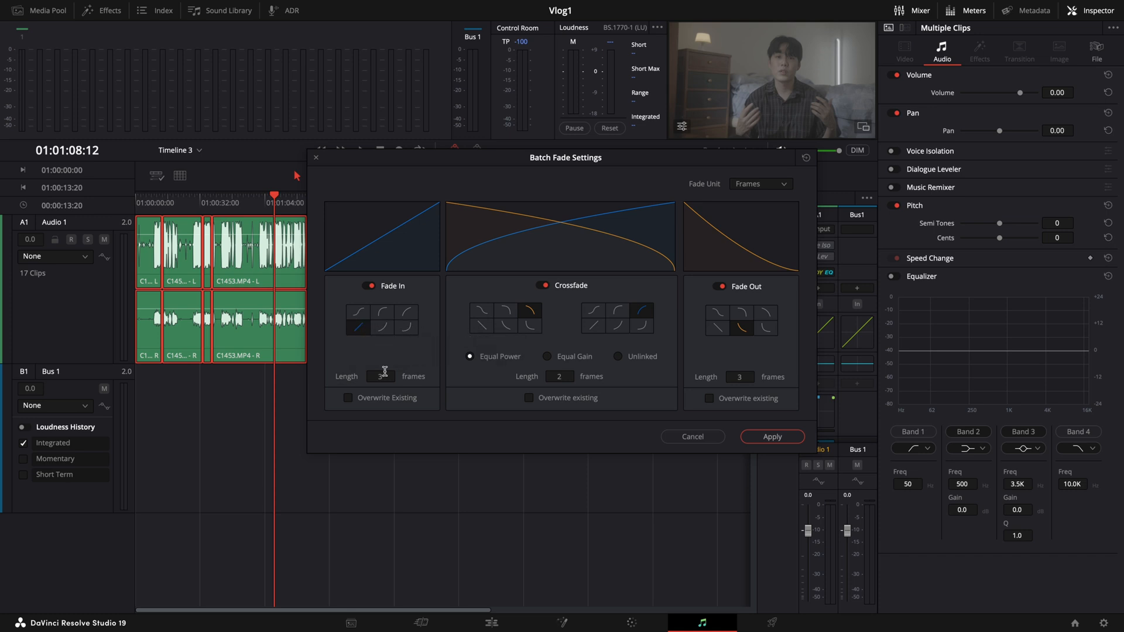
mouse_move(544, 363)
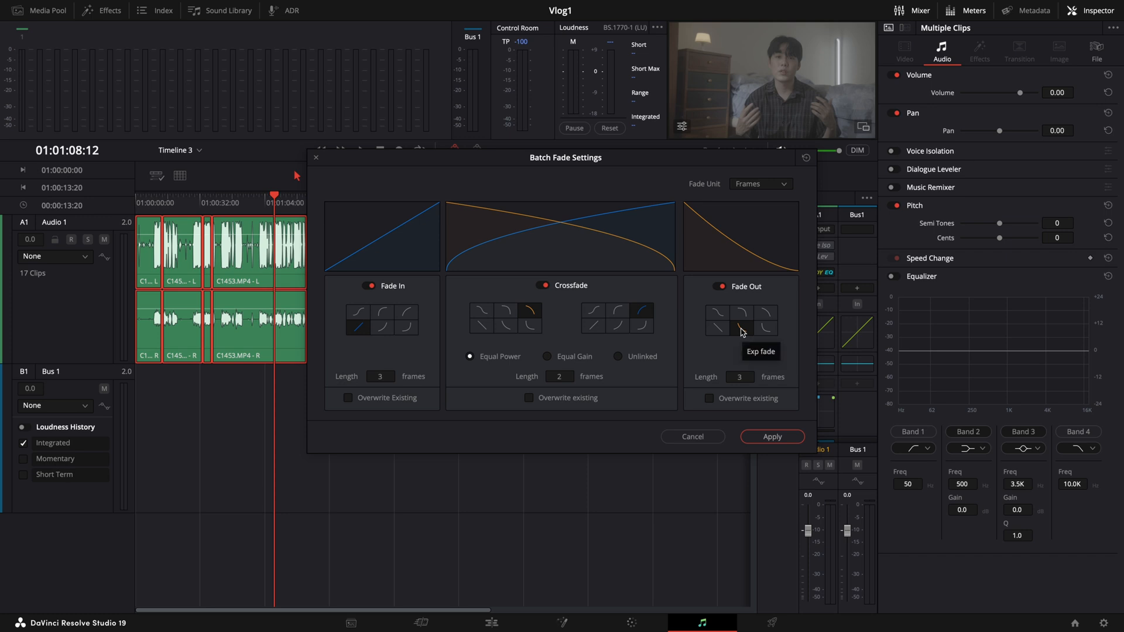
mouse_move(693, 352)
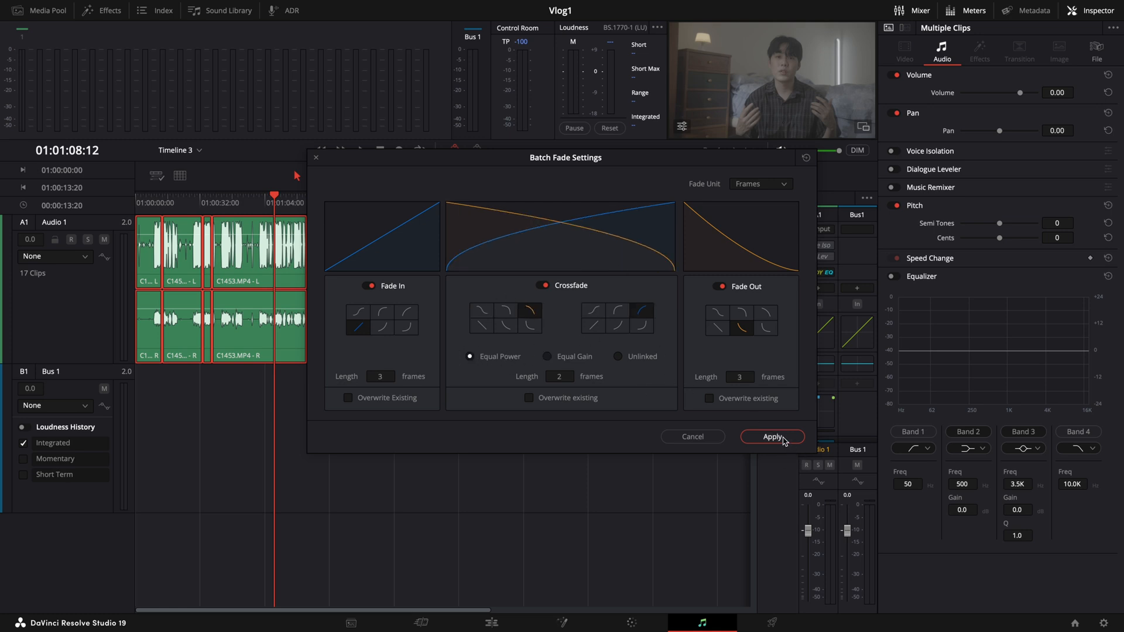
Apply the batch fade settings and zoom into Audio 1 to inspect a crossfade.
click(772, 437)
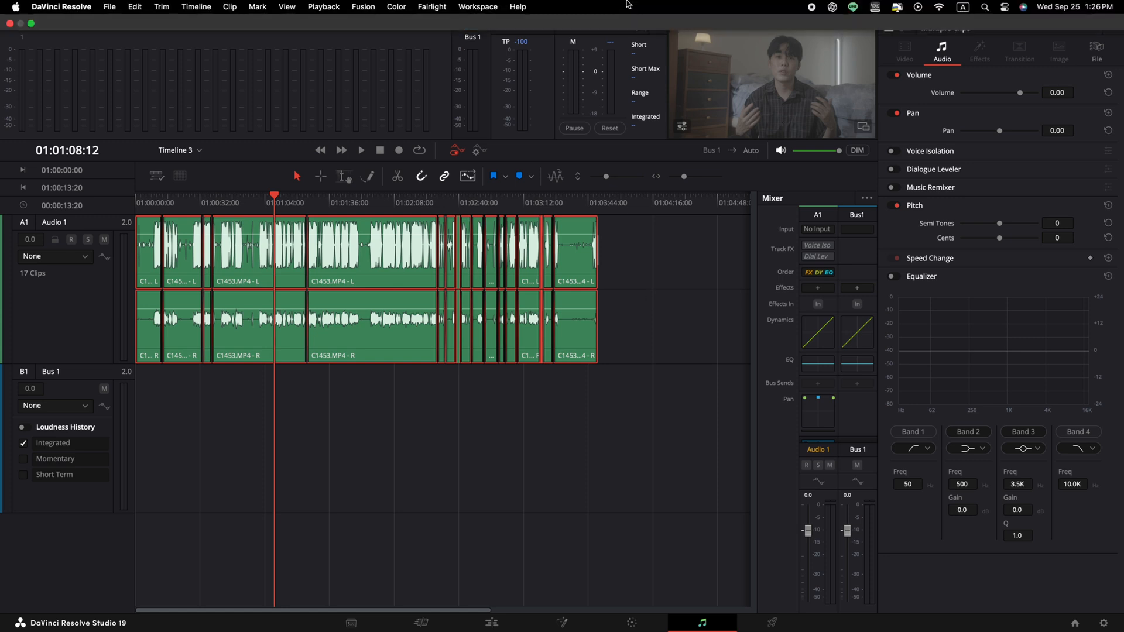
mouse_move(454, 8)
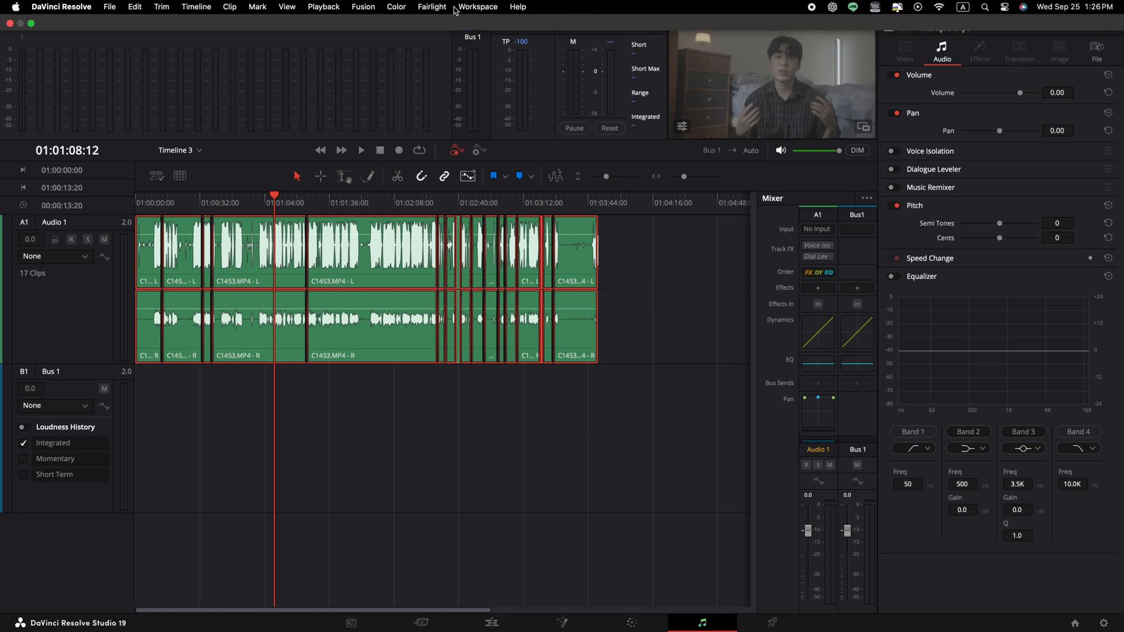
click(431, 7)
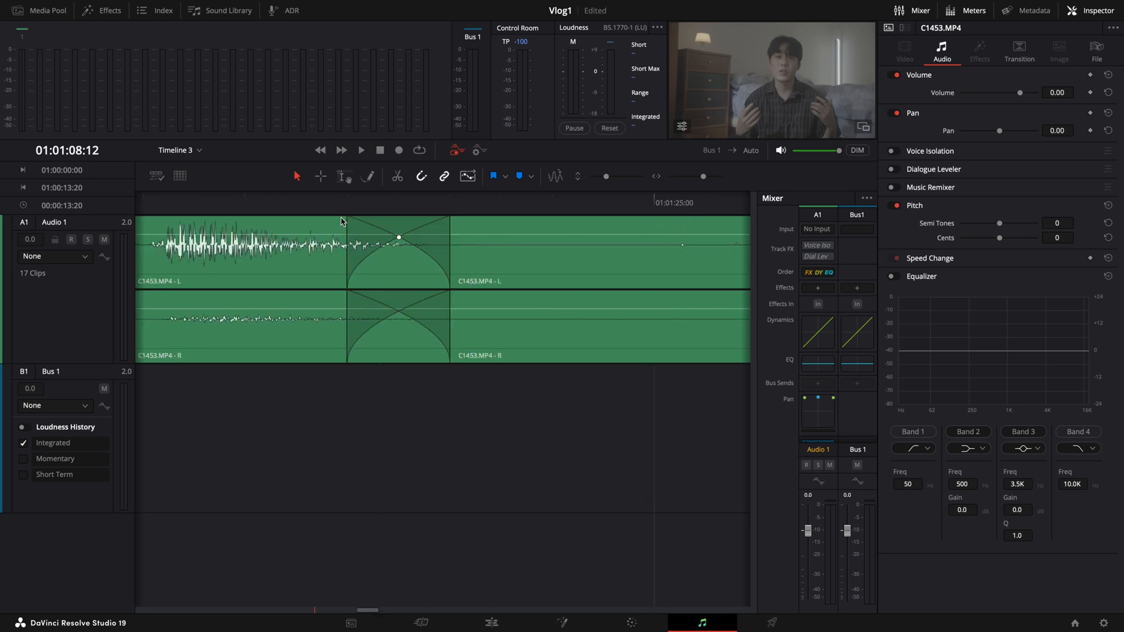
mouse_move(462, 288)
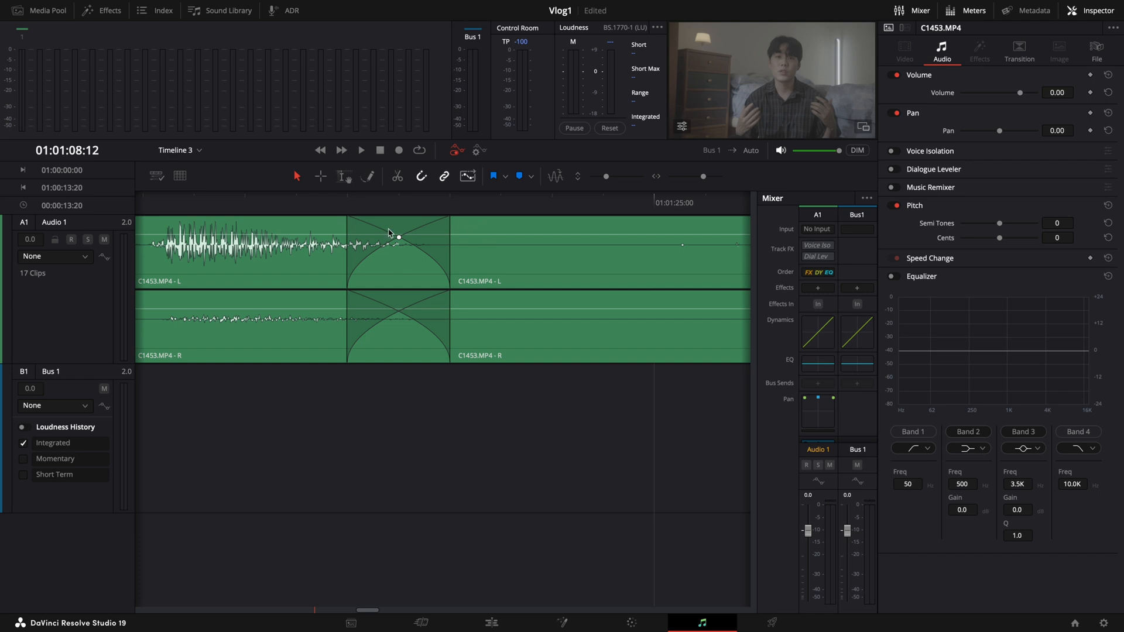
click(631, 622)
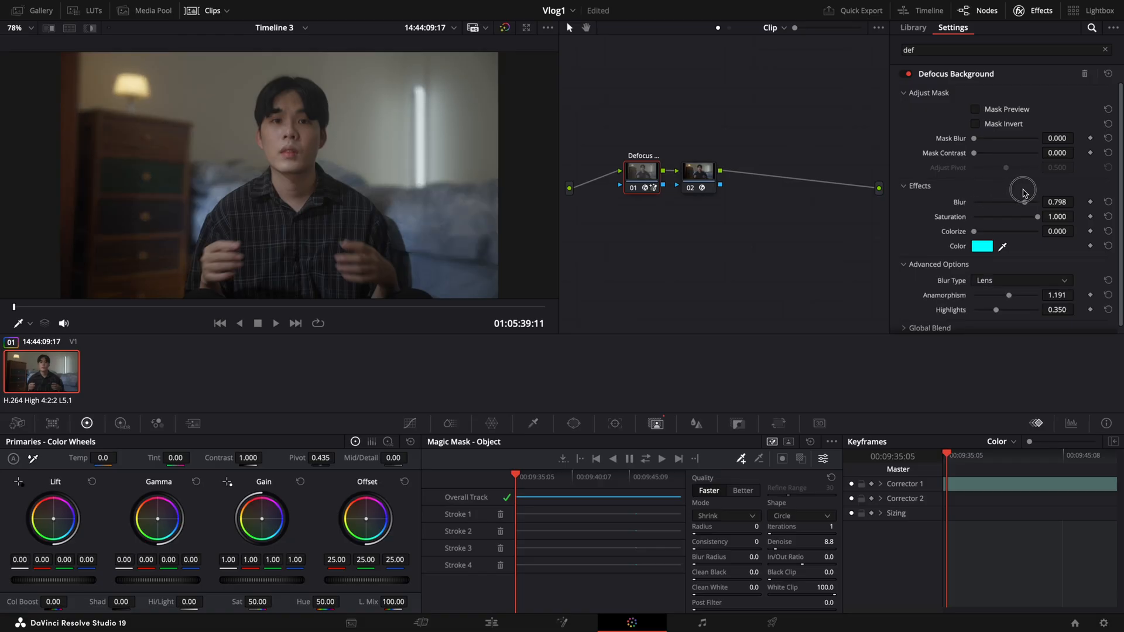
Lower Defocus Background blur to about 0.569, trim saturation slightly, and start tracking the Magic Mask.
drag(1024, 191, 1011, 191)
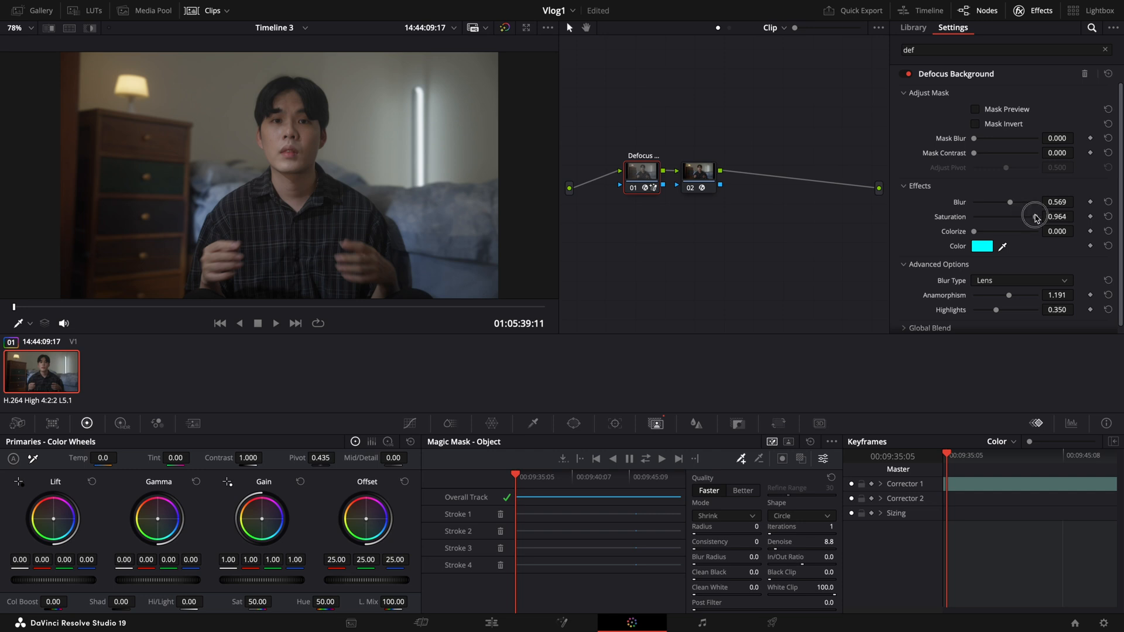
drag(1054, 216, 1032, 217)
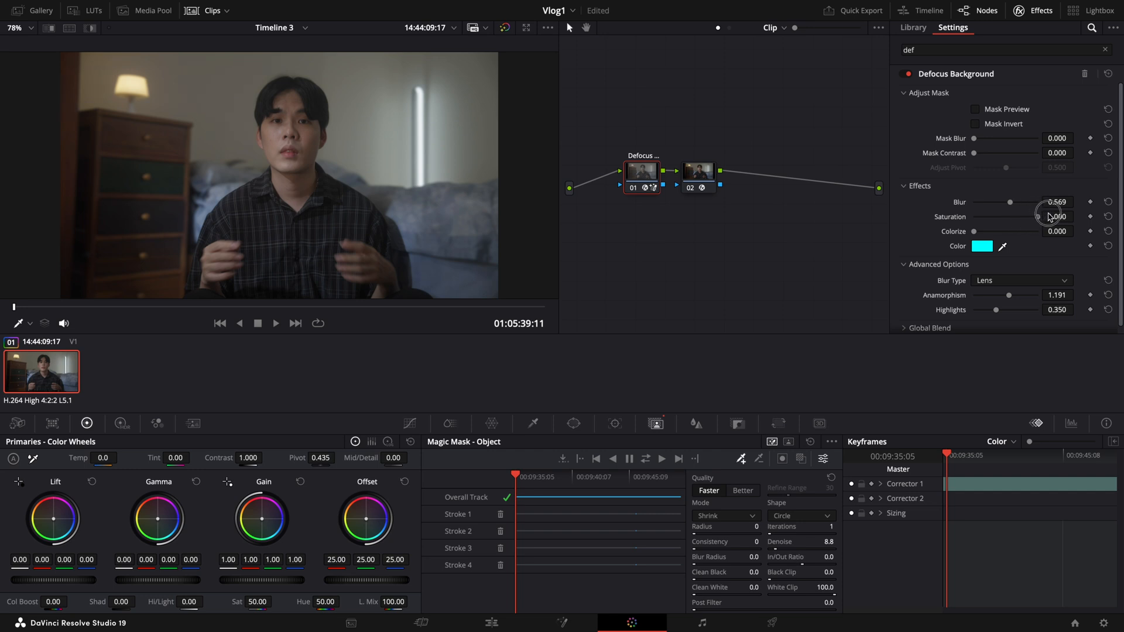
click(912, 27)
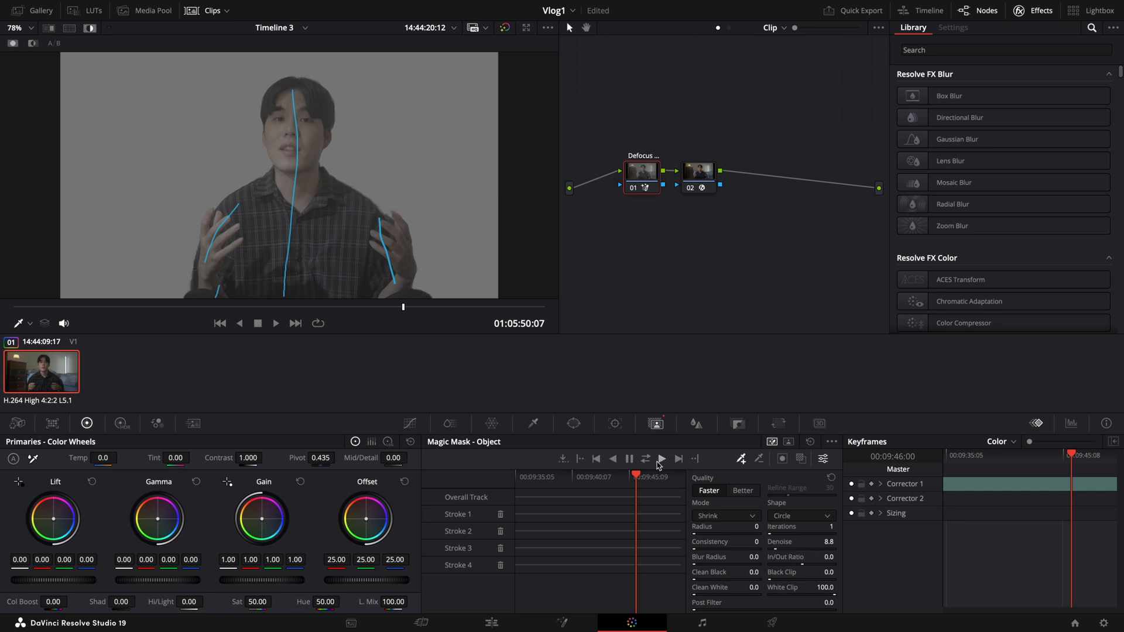
click(660, 459)
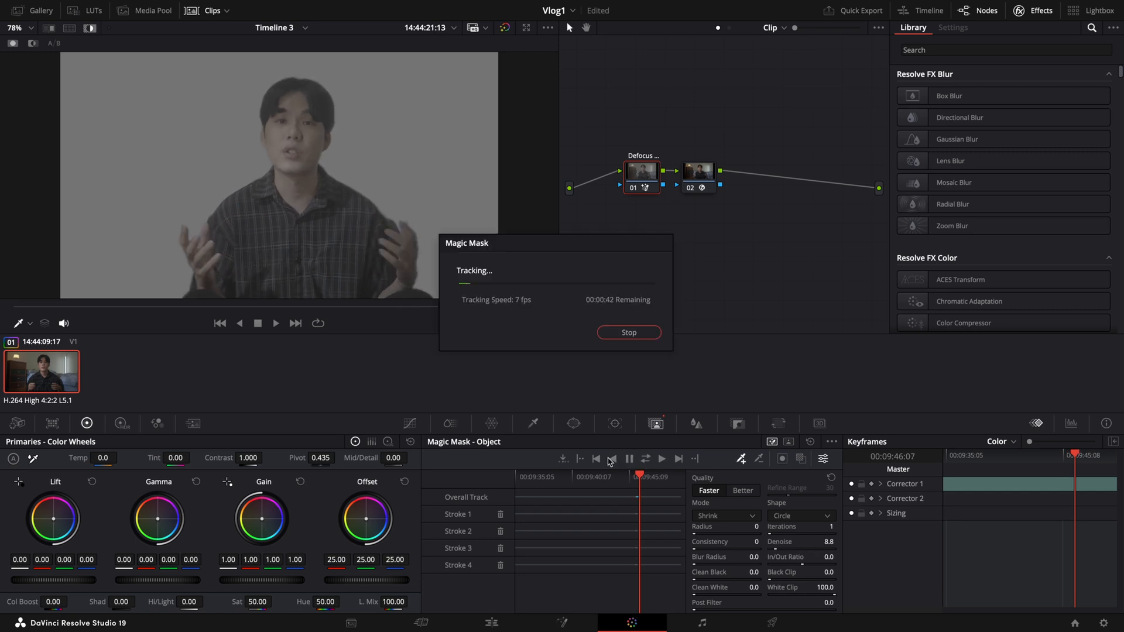
Find Defocus Background via 'def', set Anamorphism to 1.191 and nudge blur up to about 0.569.
text(d)
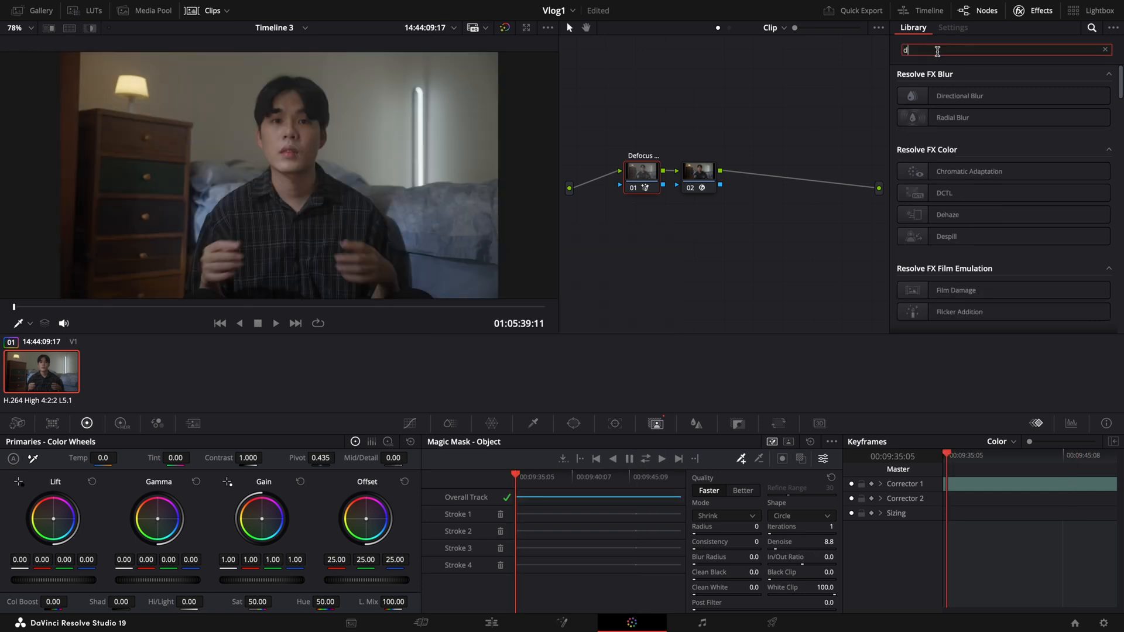
text(ef)
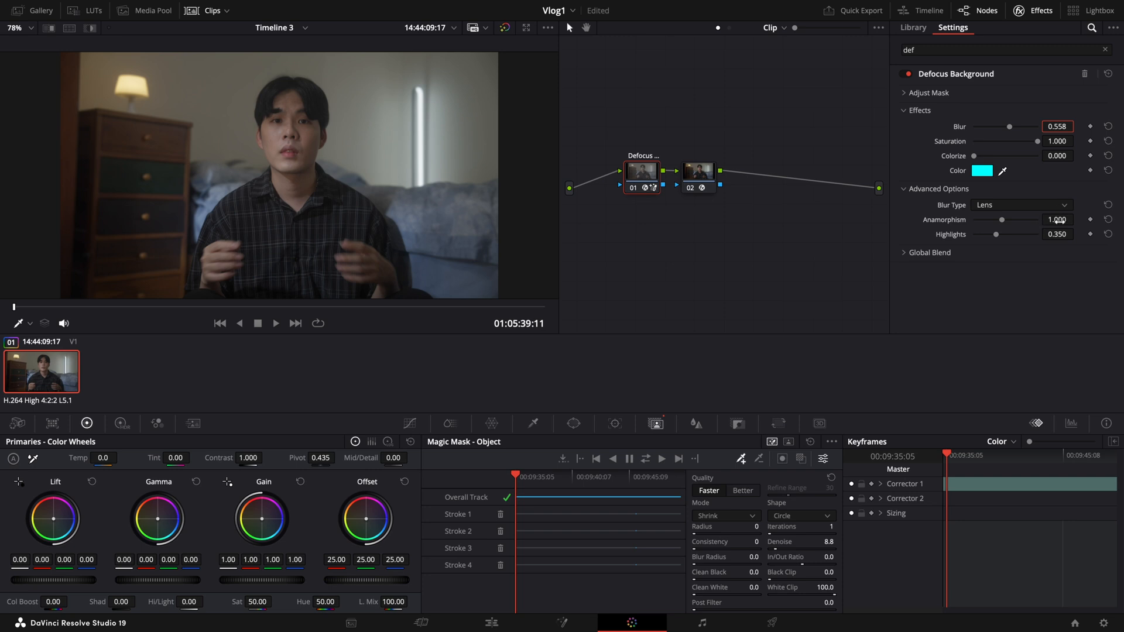
click(1056, 219)
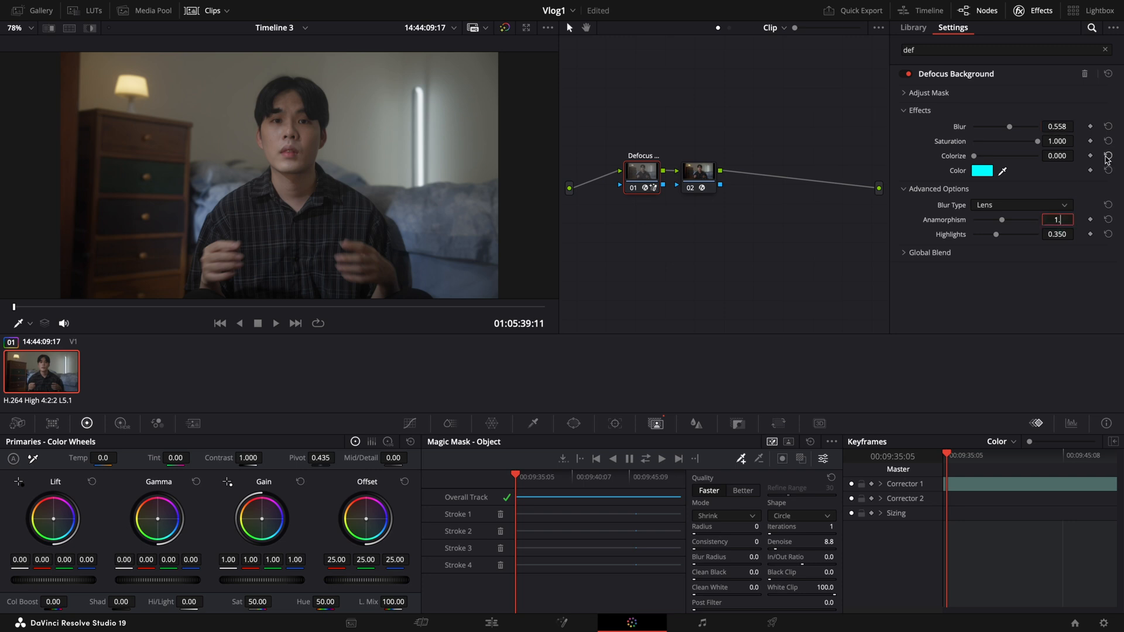
text(1.191)
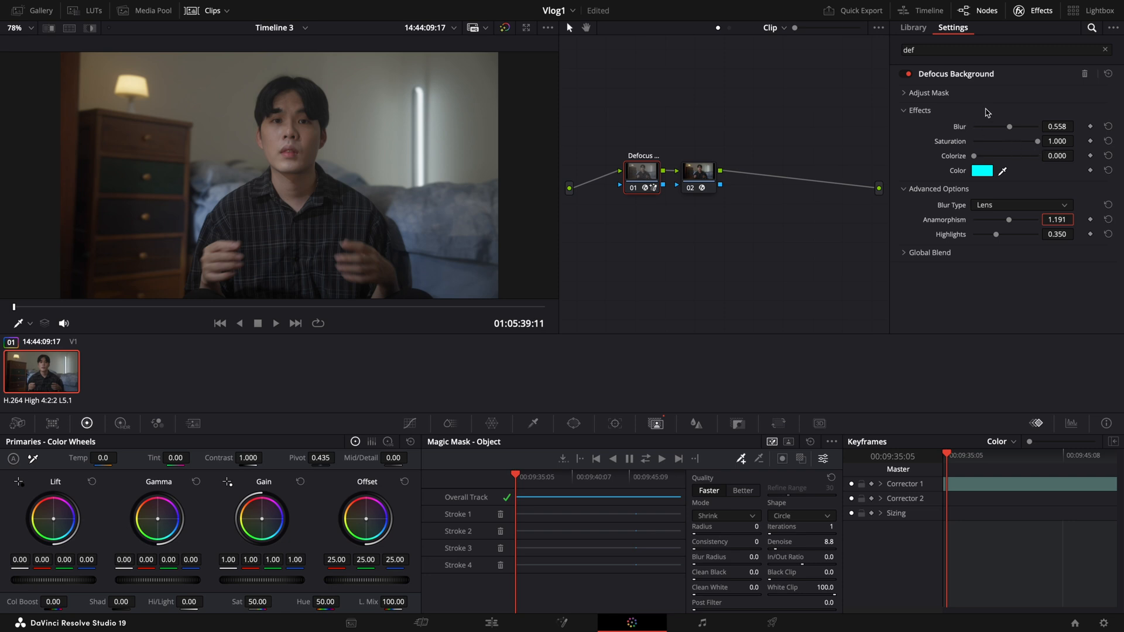
click(905, 92)
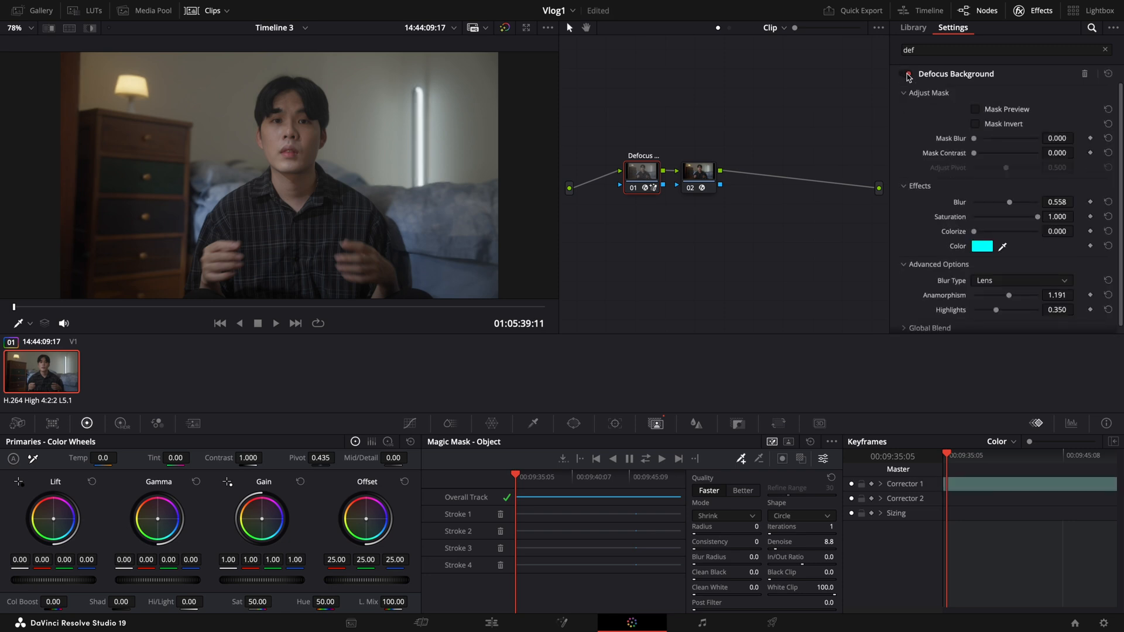
drag(1003, 203, 1010, 203)
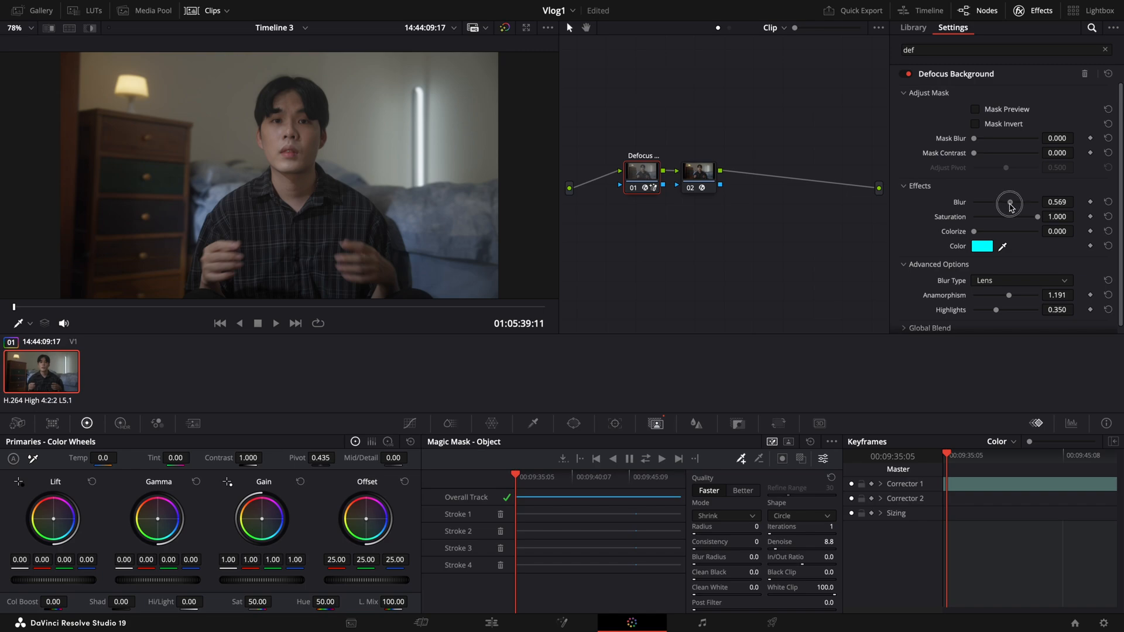